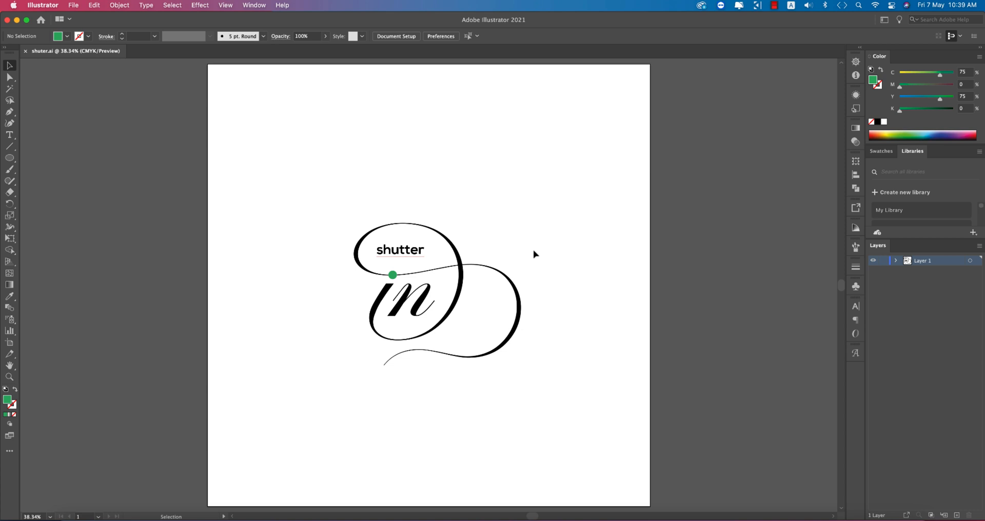
pyautogui.moveTo(283, 186)
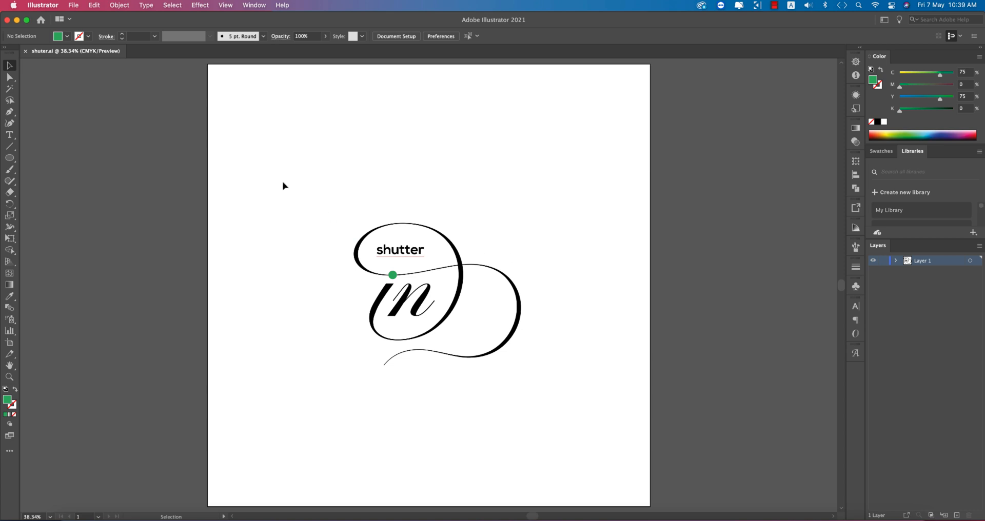
# - Select all of the existing shutter monogram and open the File menu
pyautogui.press('cmd+a')
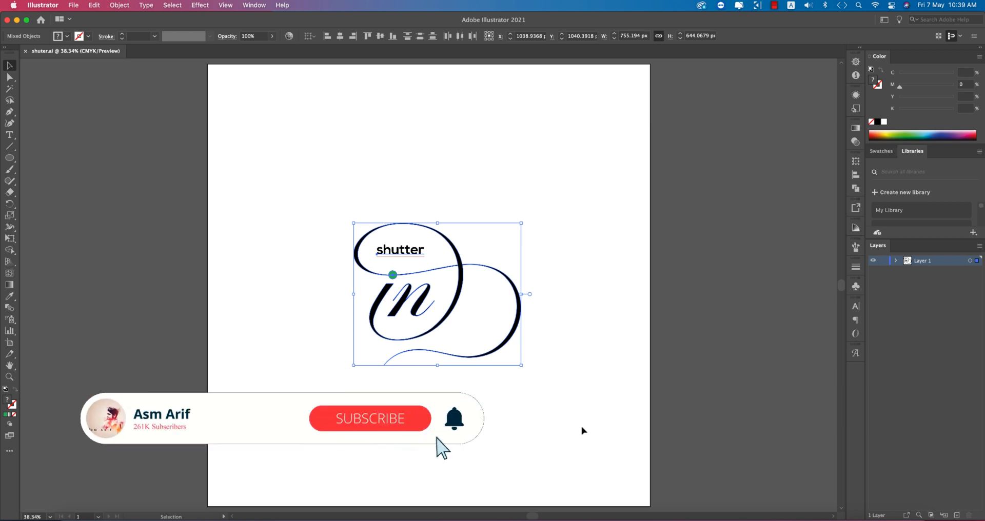
pyautogui.click(370, 419)
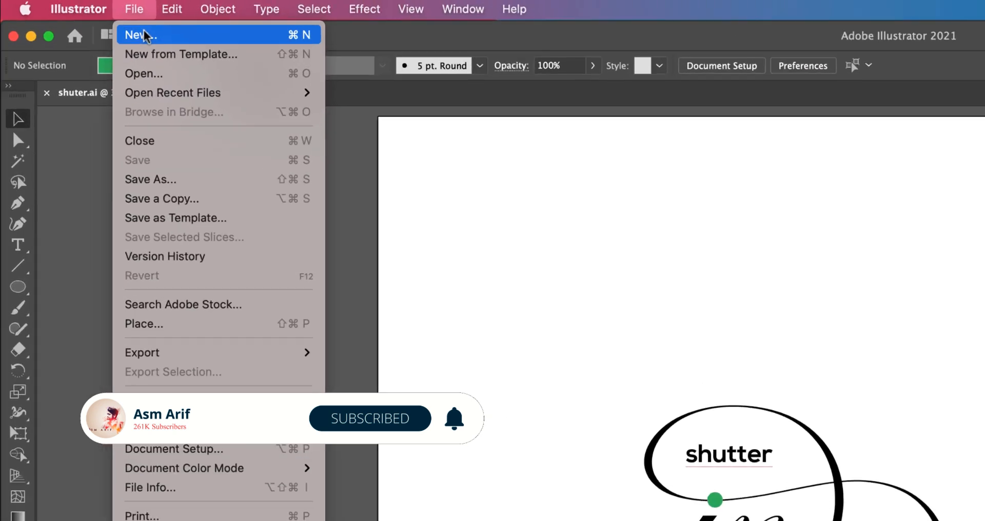
# - Set up a new 2000 × 2000 px CMYK document named 'logo sign'
pyautogui.click(138, 35)
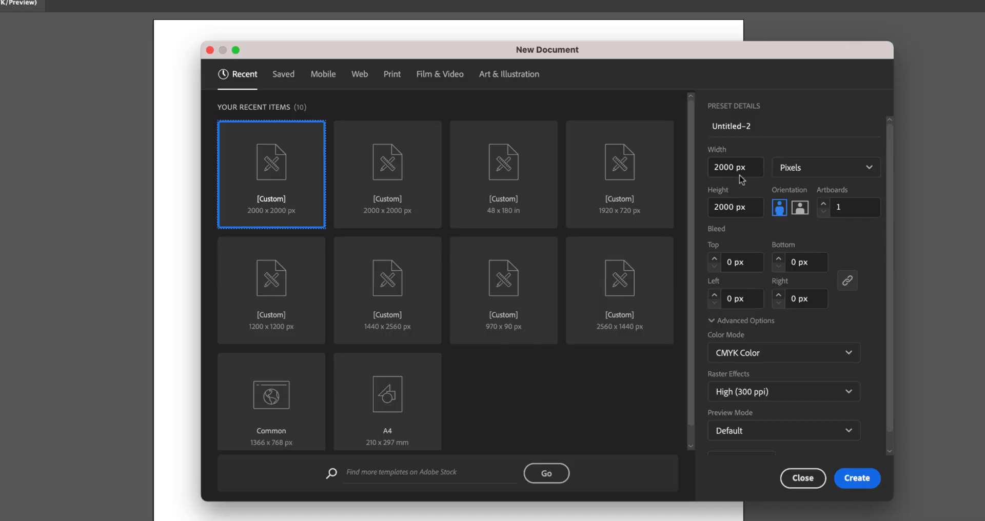
pyautogui.click(736, 207)
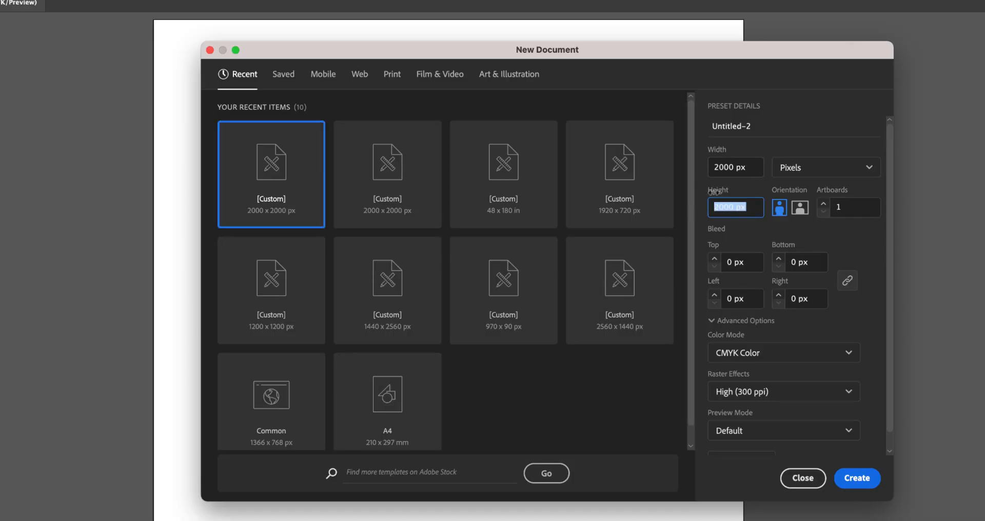
pyautogui.click(783, 353)
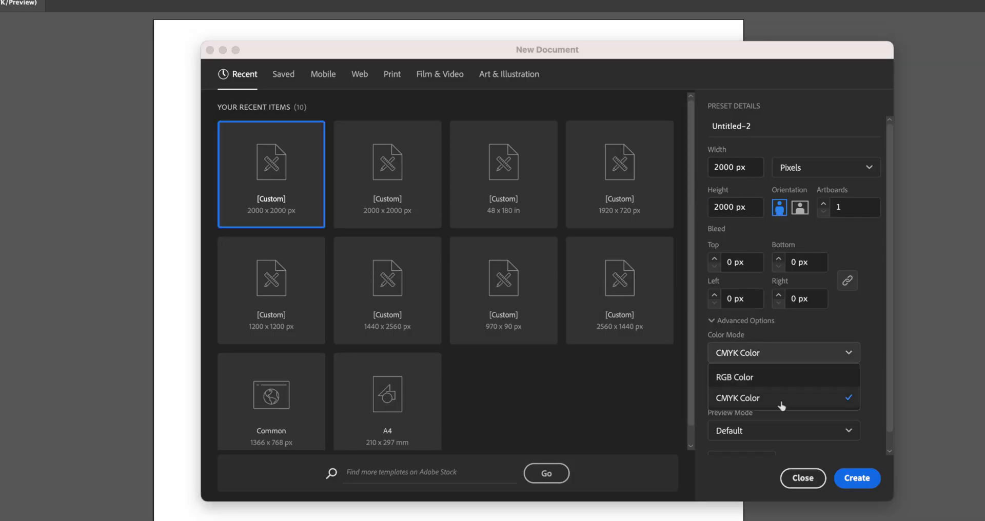
pyautogui.click(739, 398)
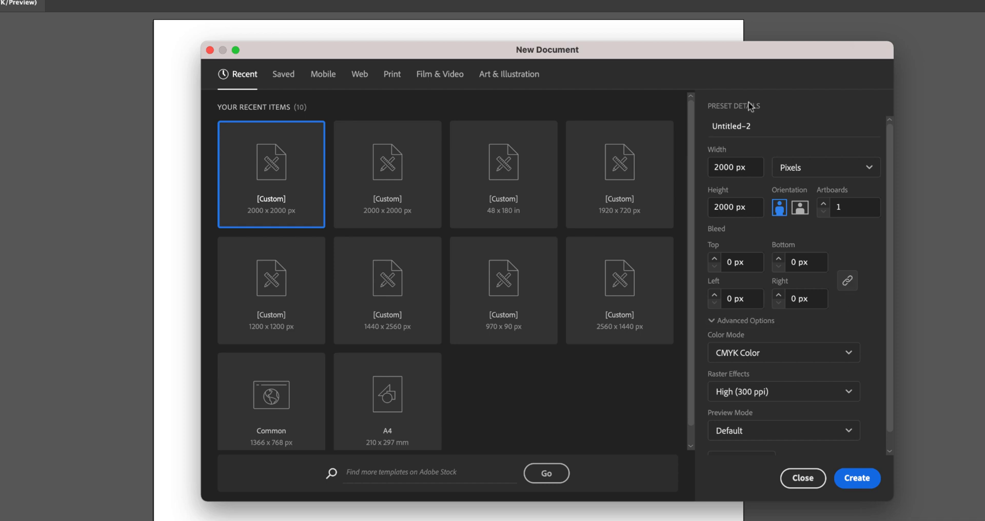
pyautogui.click(731, 126)
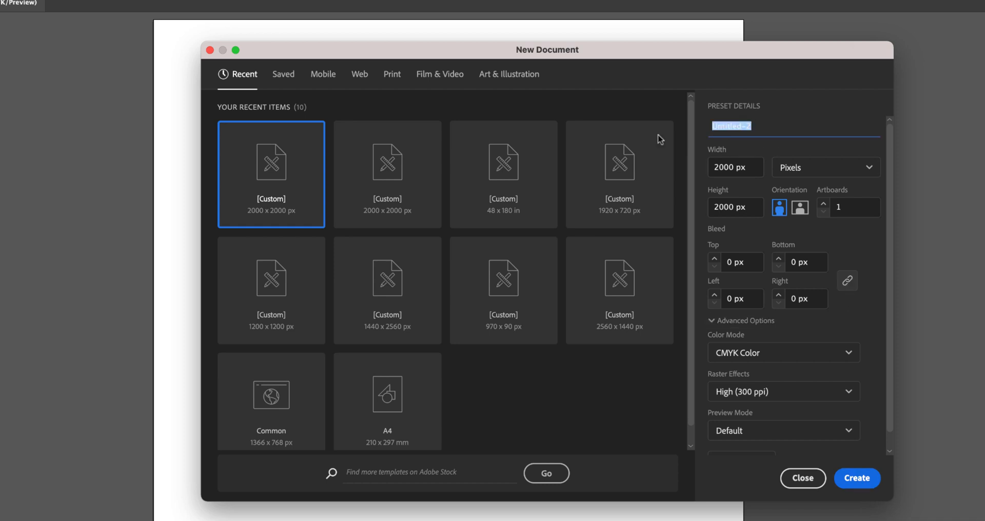
pyautogui.write('logo')
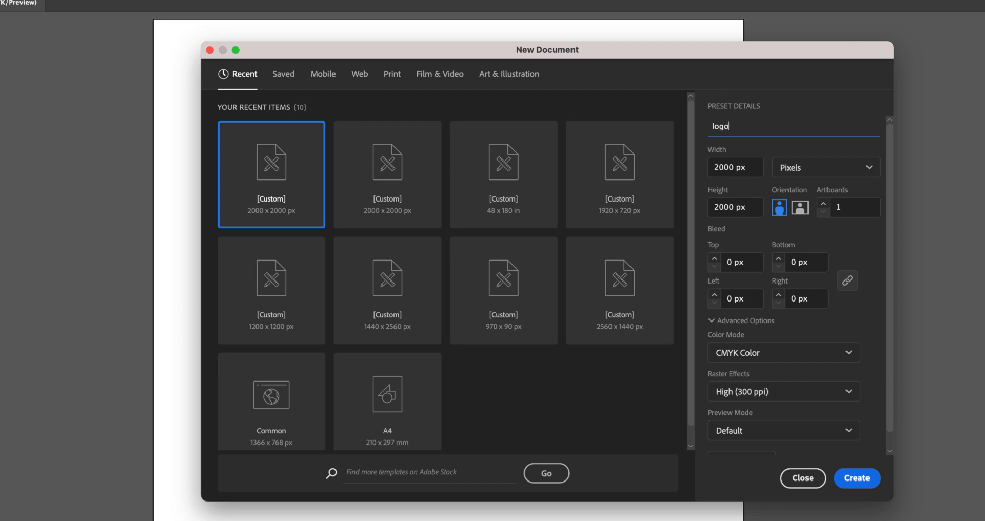
pyautogui.write('s')
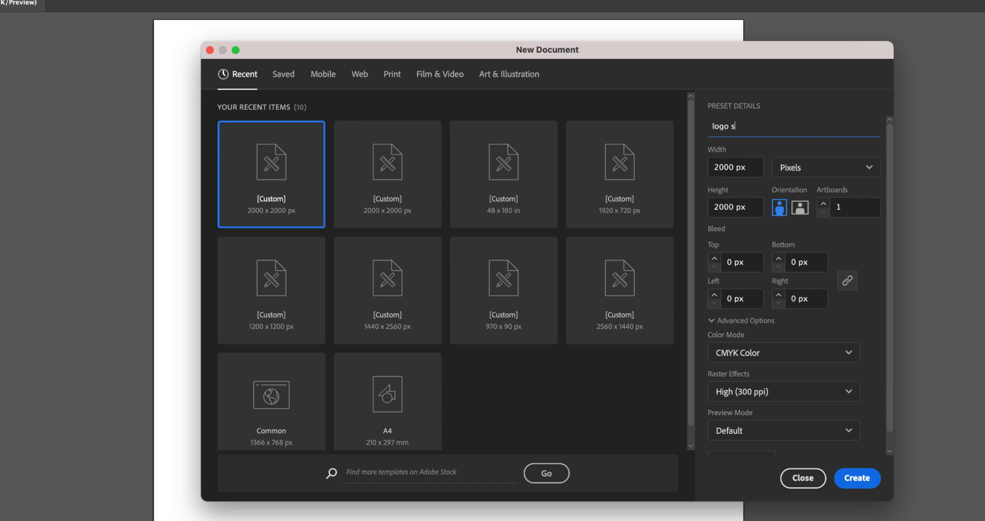
pyautogui.write('ign')
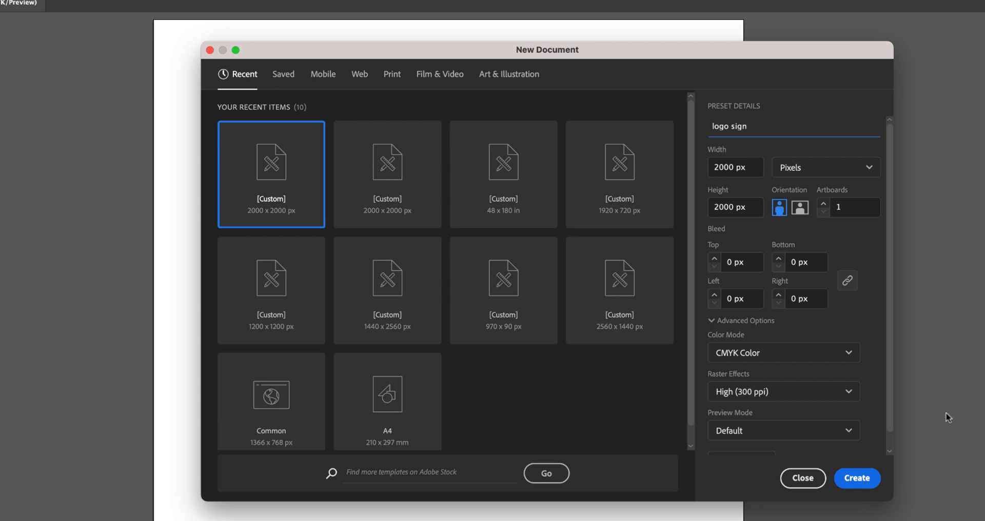
# - Create the logo sign document and type 'in' on the artboard
pyautogui.click(856, 478)
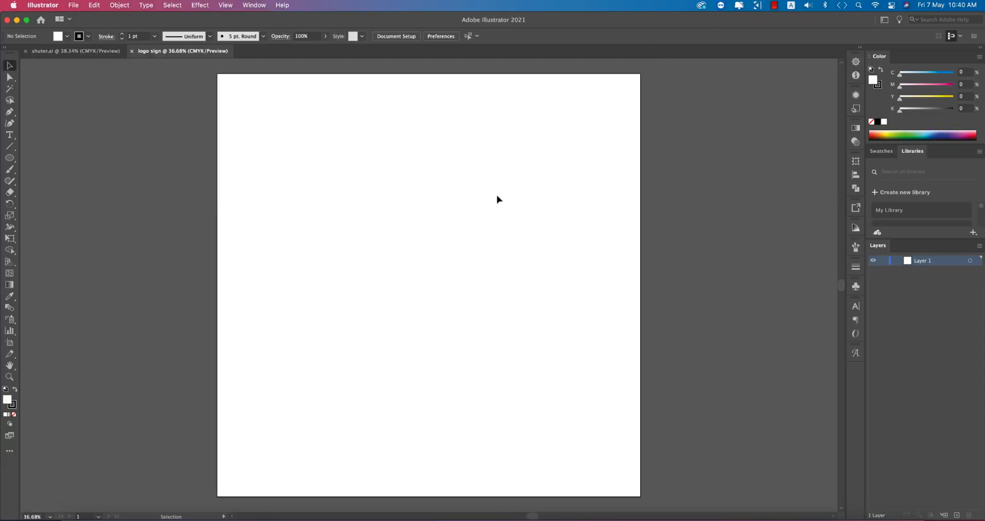
pyautogui.moveTo(170, 220)
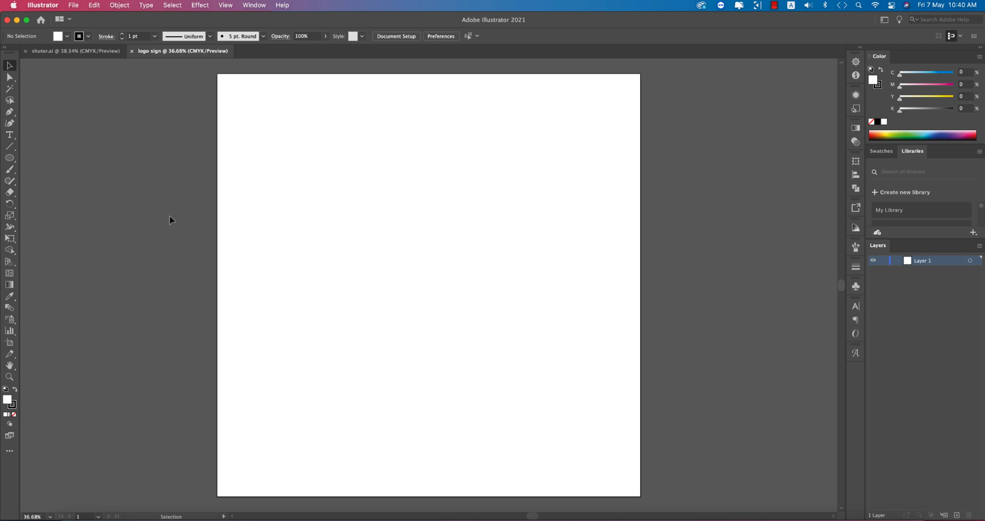
pyautogui.click(10, 134)
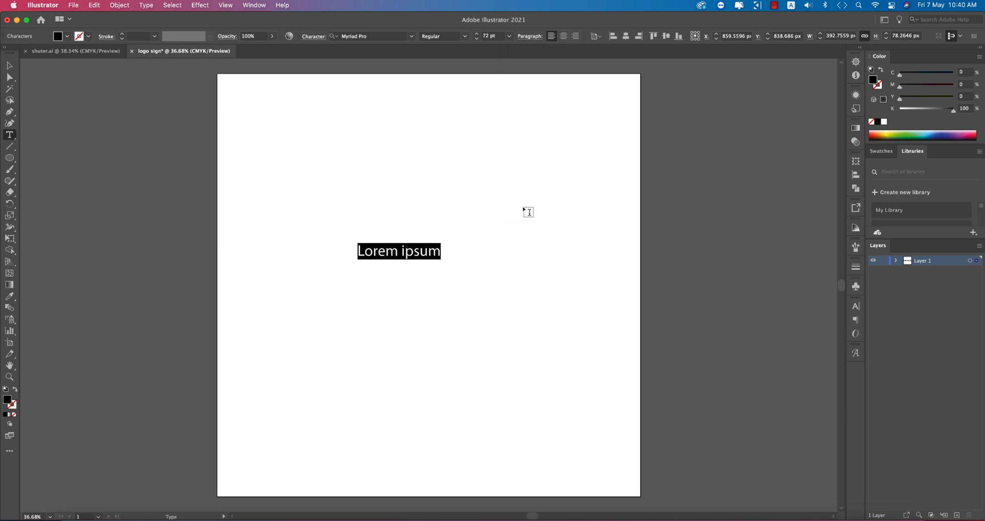
pyautogui.write('in')
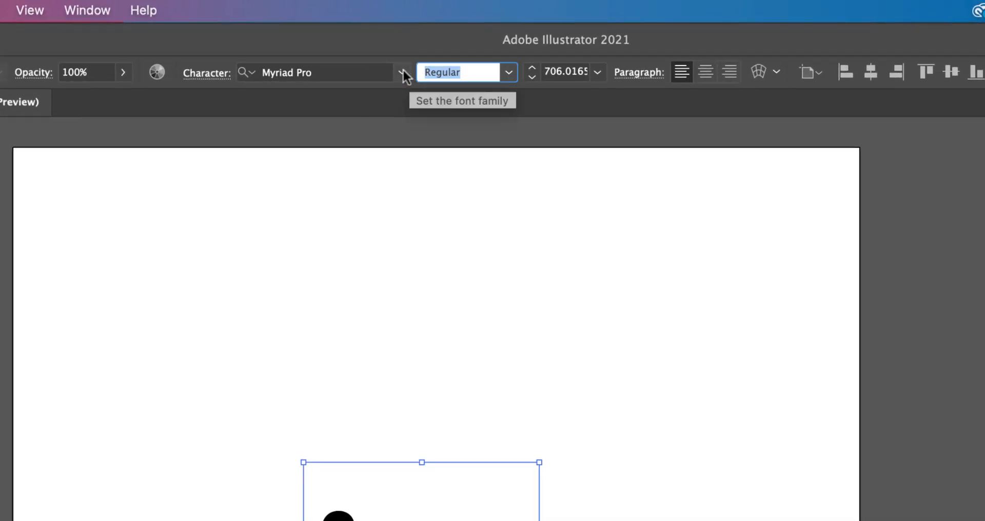
# - Set the 'in' in the AstonScript font and select the letter i
pyautogui.click(401, 72)
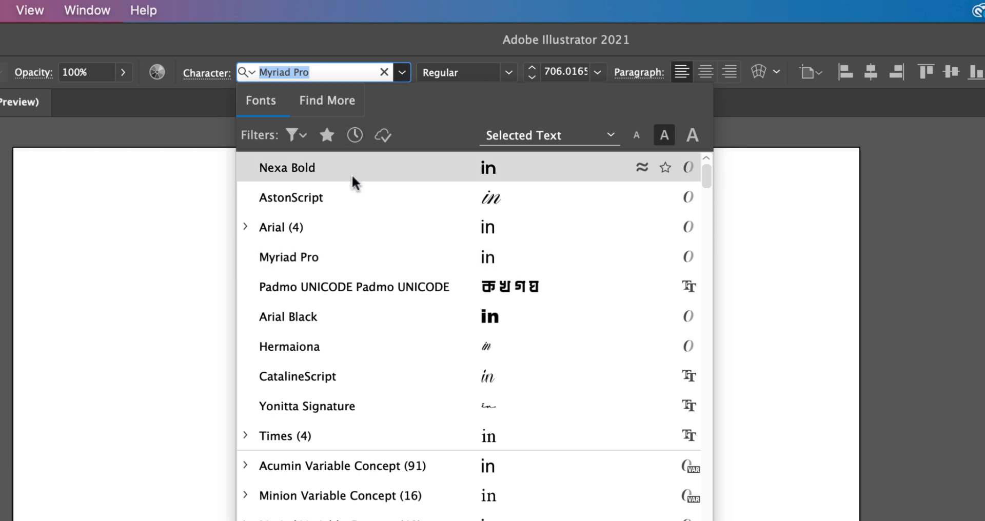
pyautogui.click(291, 197)
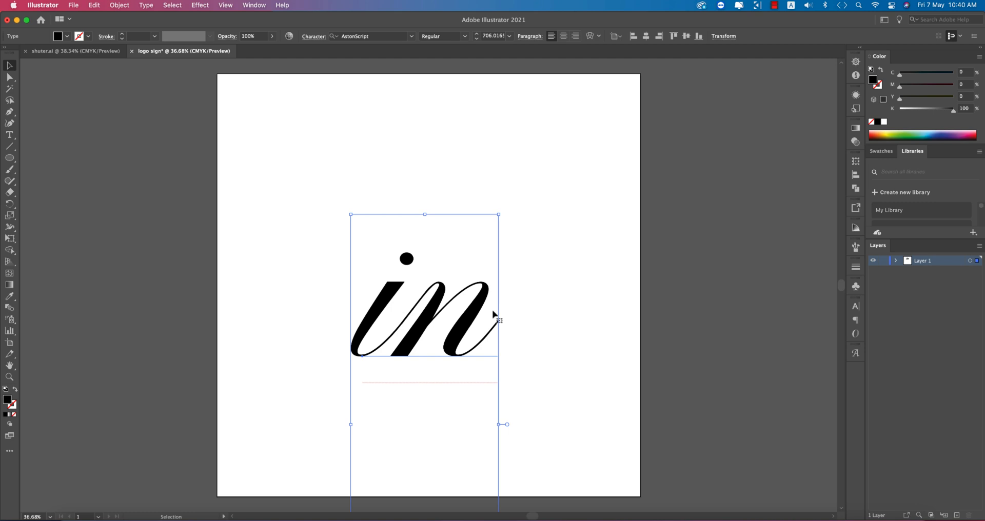
pyautogui.moveTo(538, 308)
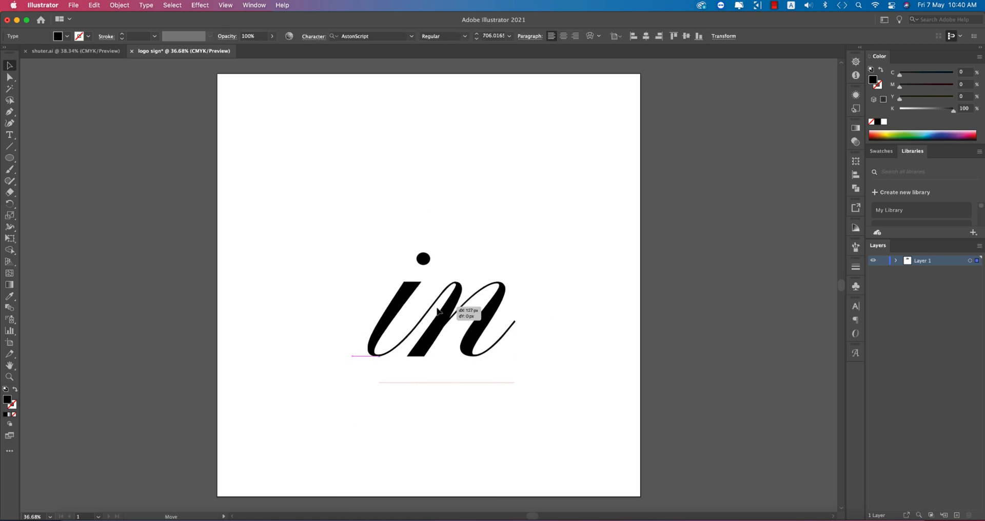
pyautogui.click(10, 134)
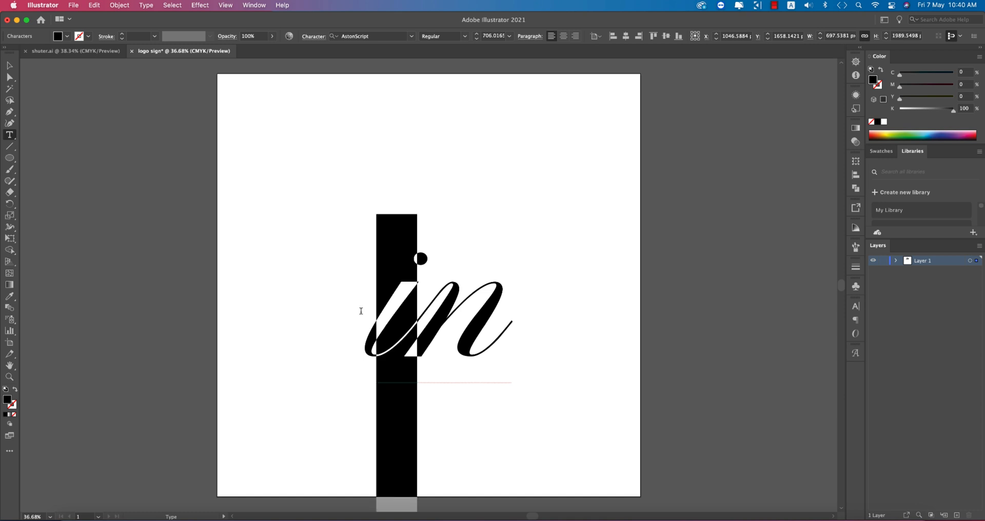
pyautogui.scroll(-3)
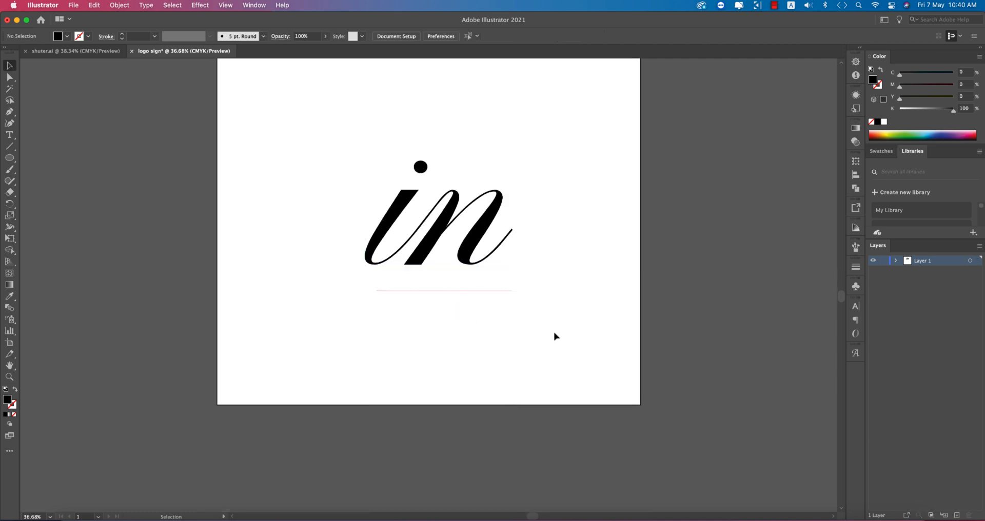
pyautogui.moveTo(145, 13)
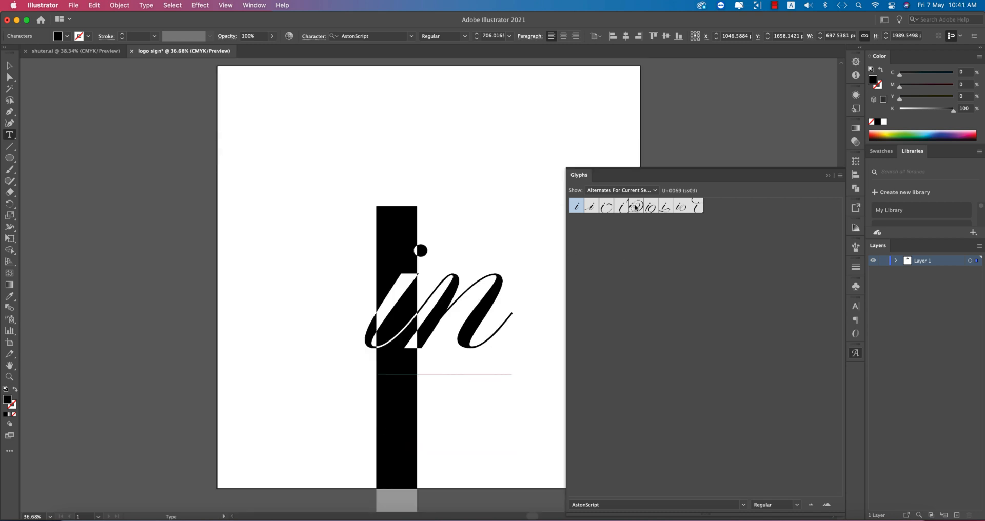
# - Swap the i for the swash alternate glyph with its long flourish
pyautogui.click(651, 206)
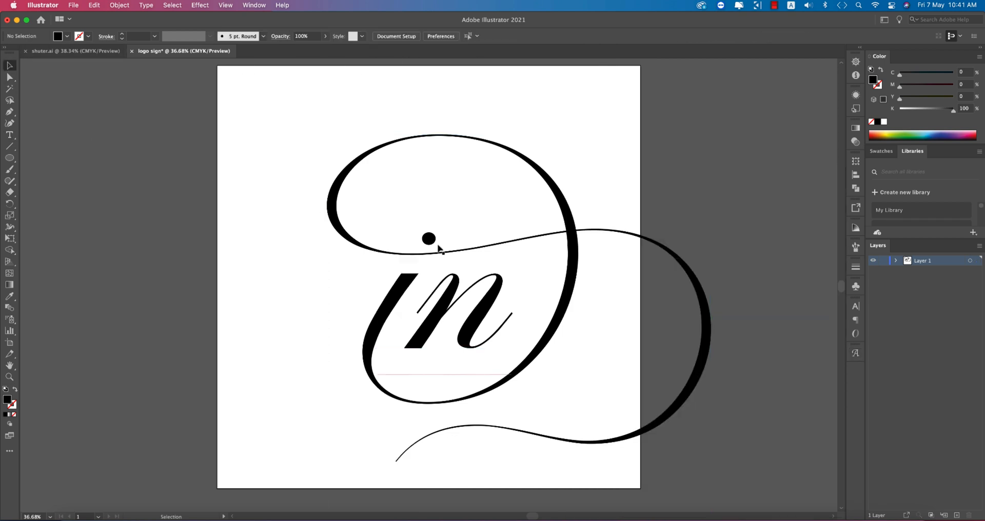
# - Convert the swash 'in' to outlines and edit the group in isolation mode
pyautogui.click(428, 238)
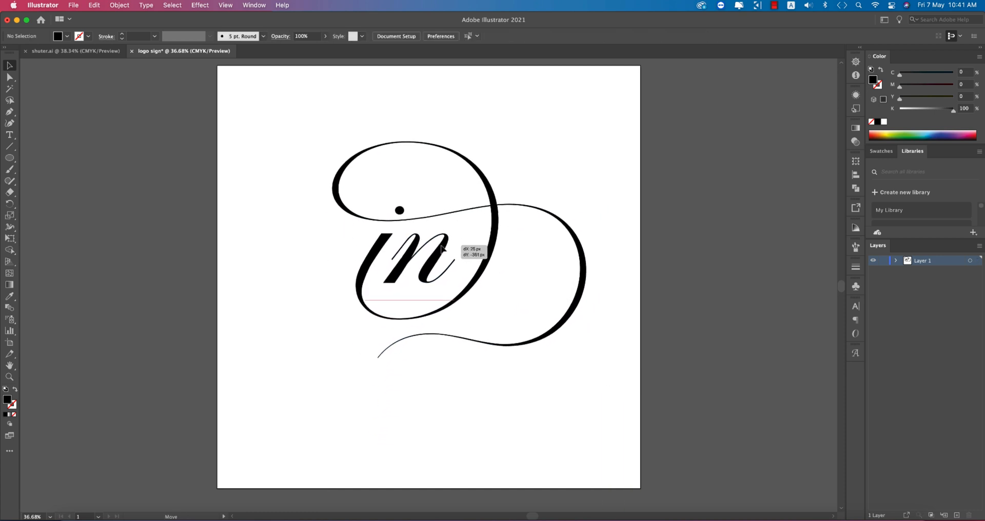
pyautogui.rightClick(440, 257)
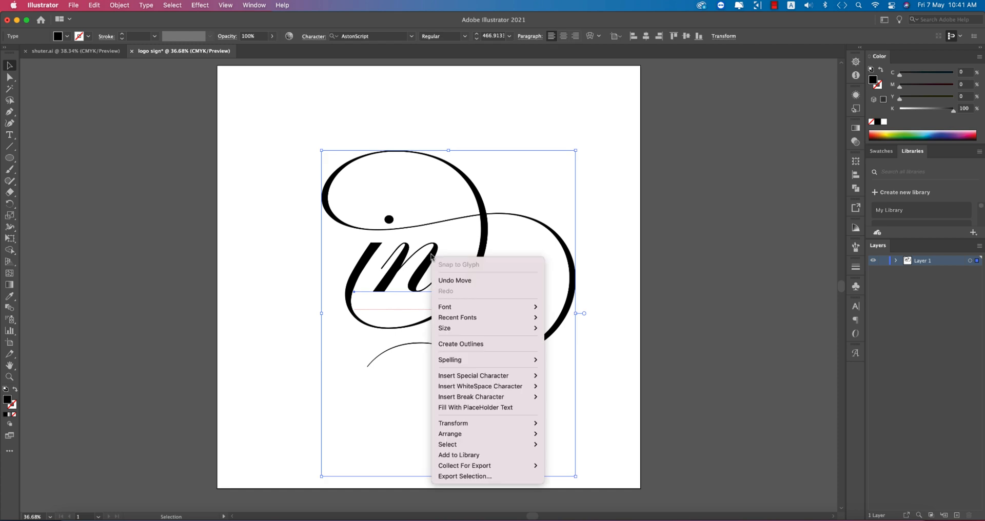
pyautogui.click(615, 356)
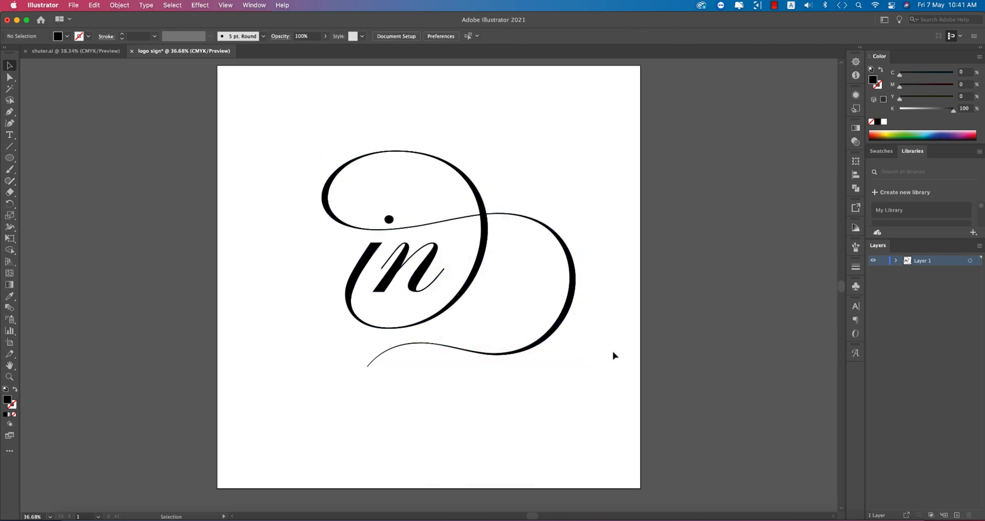
pyautogui.moveTo(389, 216)
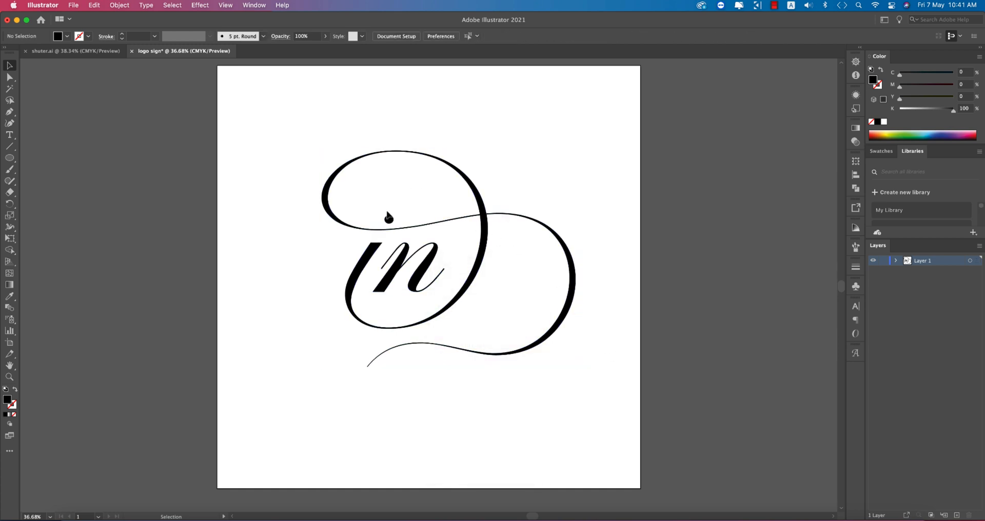
pyautogui.doubleClick(389, 218)
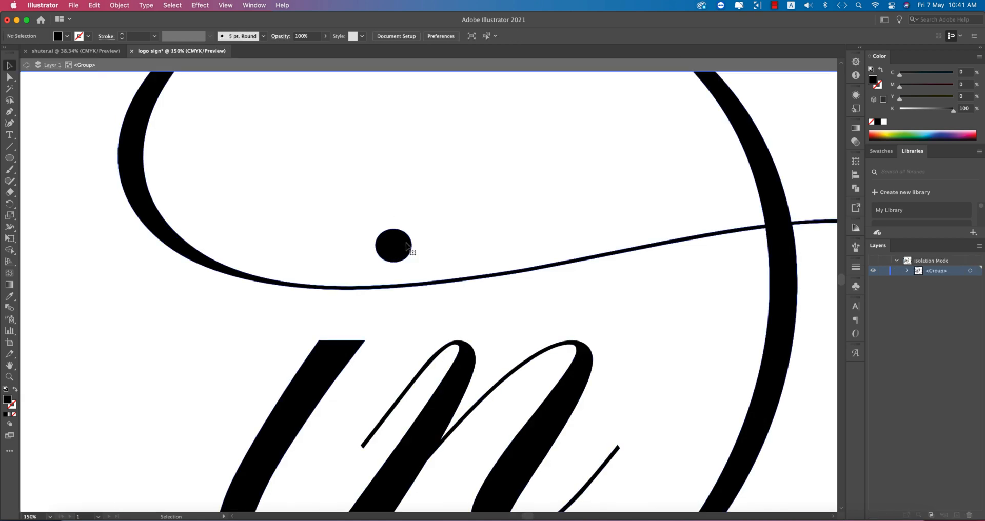
pyautogui.click(392, 244)
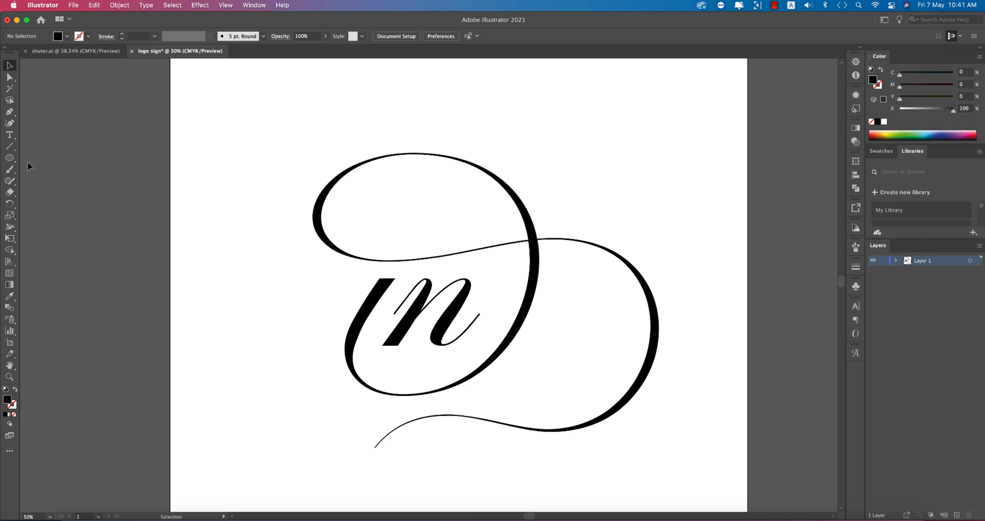
# - Add a small circle on the swash line as the i's dot, filled green
pyautogui.click(10, 157)
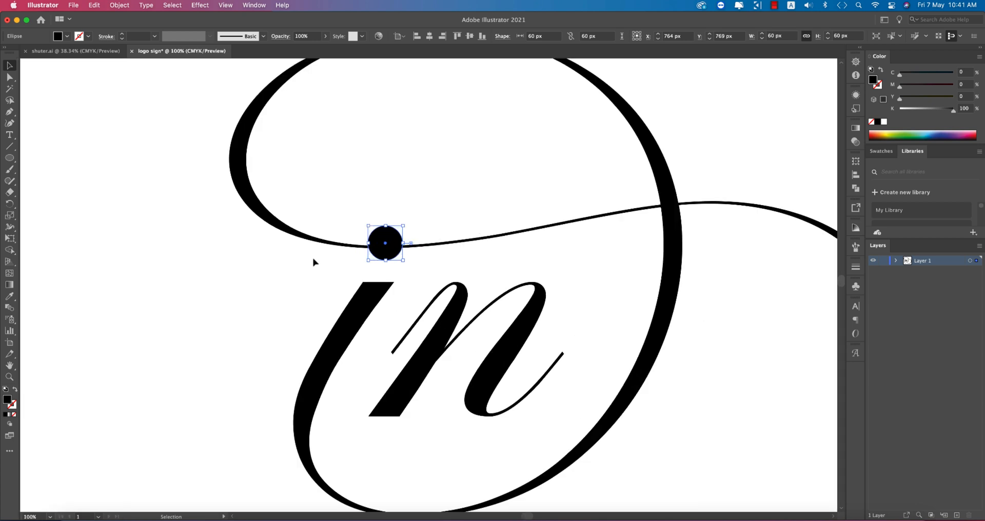
pyautogui.moveTo(256, 159)
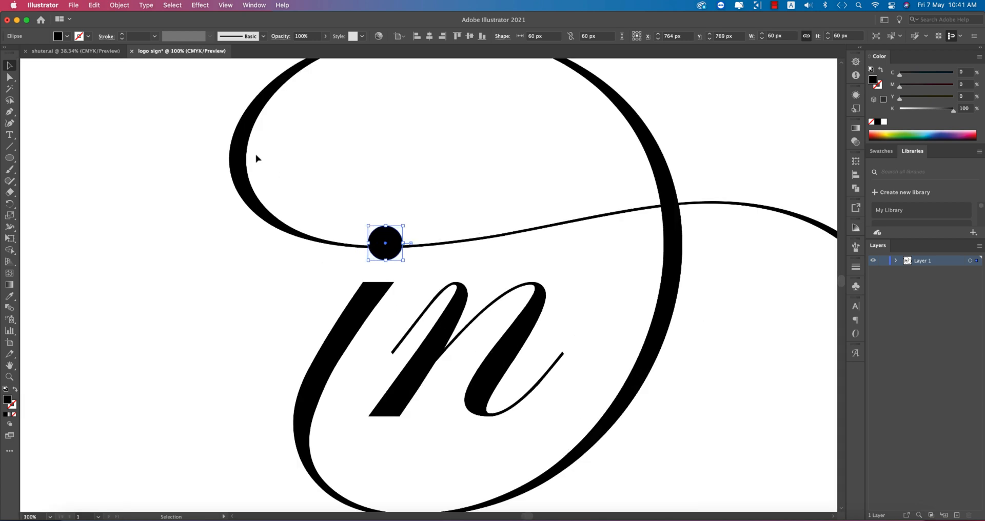
pyautogui.click(58, 36)
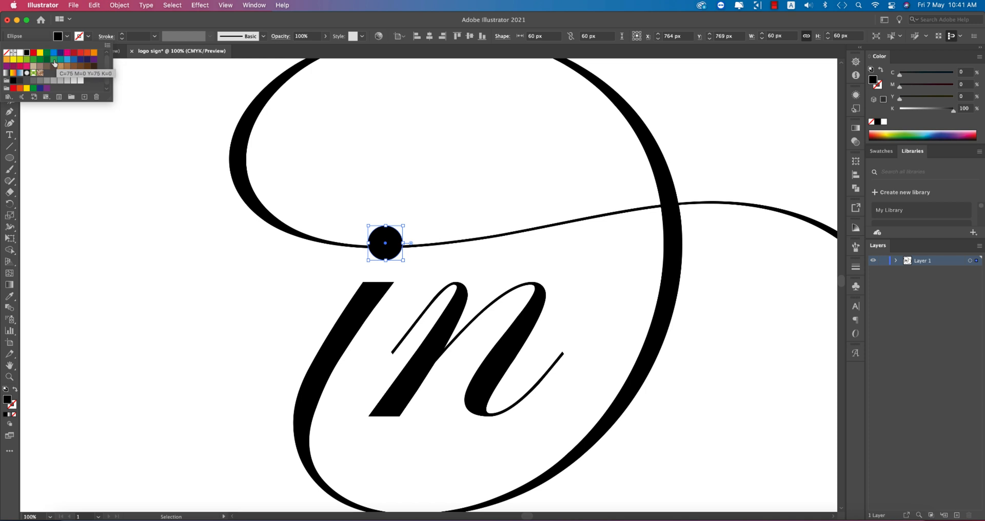
pyautogui.click(50, 58)
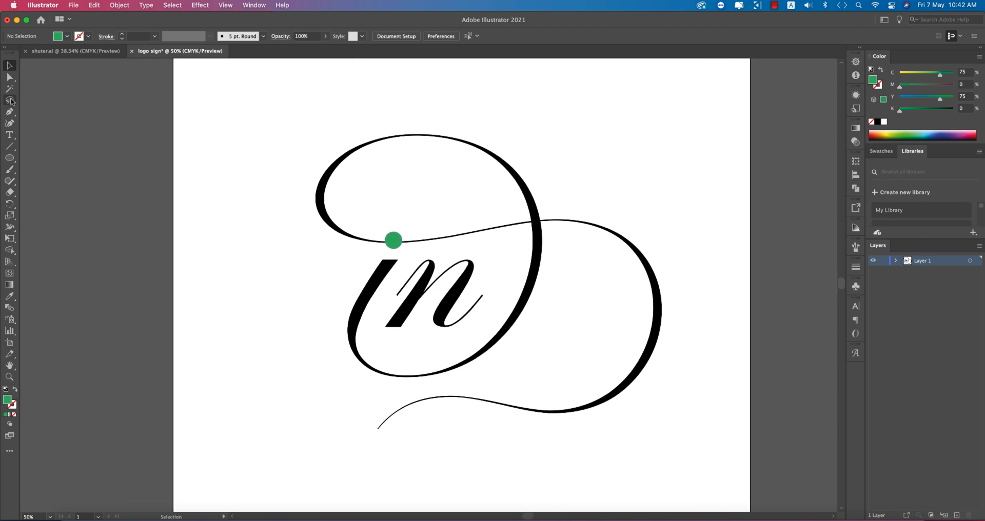
# - Type 'shutter' in Nexa Bold and position it inside the upper swash loop
pyautogui.click(11, 134)
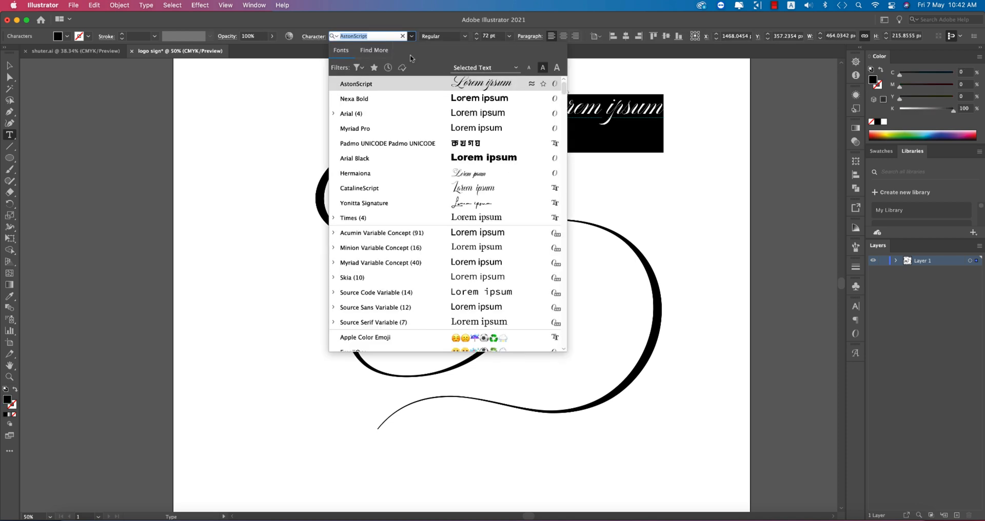
pyautogui.click(354, 99)
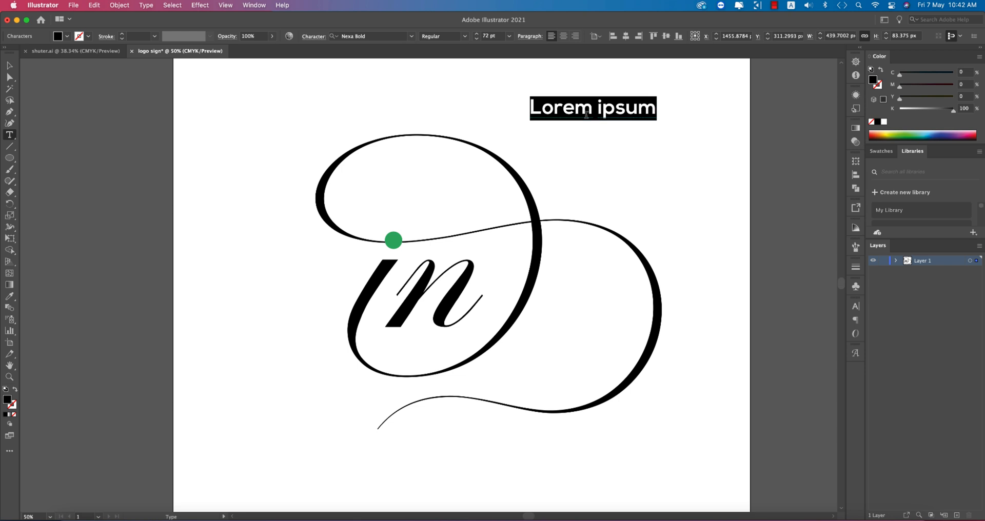
pyautogui.write('shut')
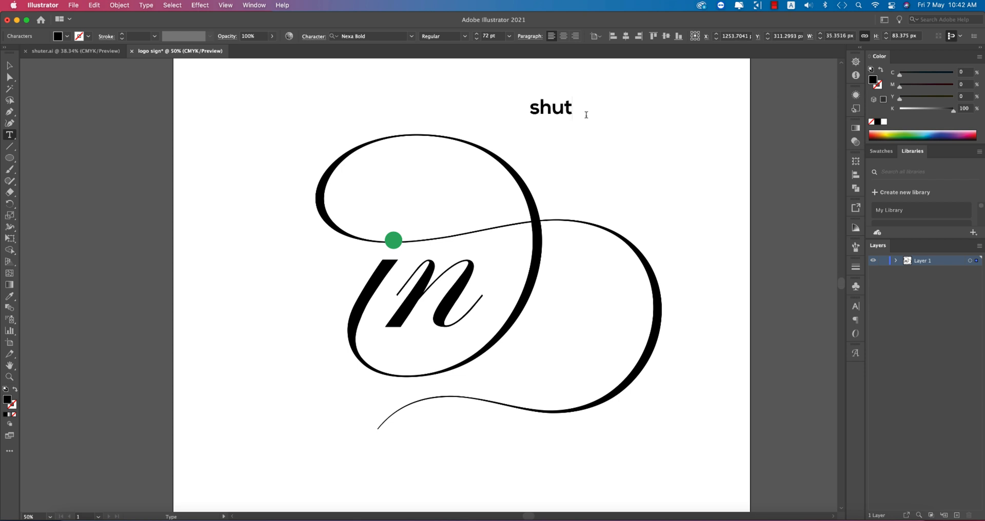
pyautogui.write('ter')
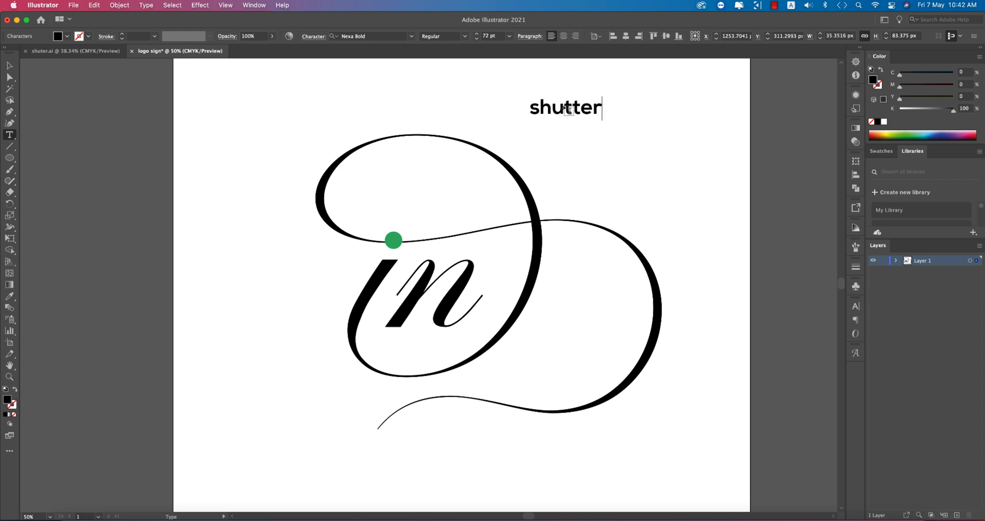
pyautogui.moveTo(566, 107); pyautogui.dragTo(406, 176)
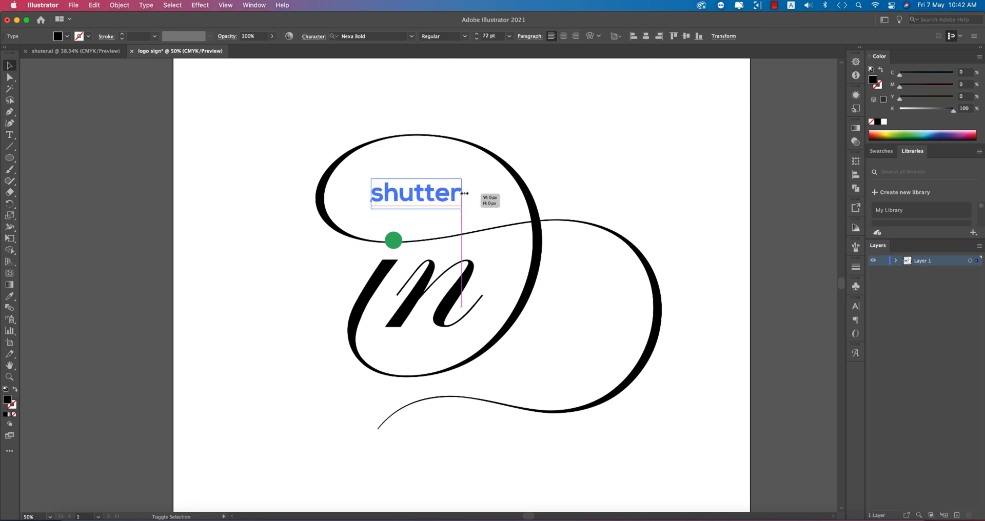
pyautogui.moveTo(416, 193); pyautogui.dragTo(401, 187)
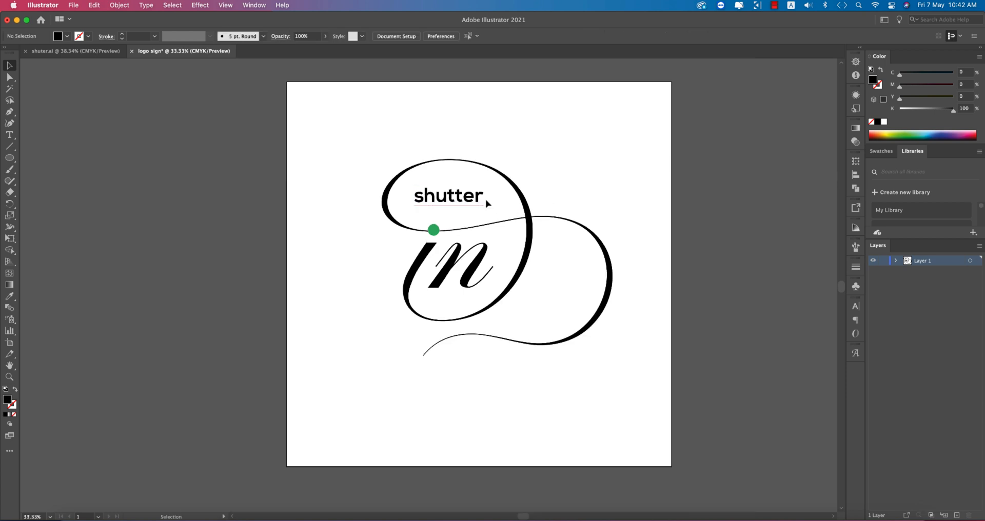
pyautogui.rightClick(449, 196)
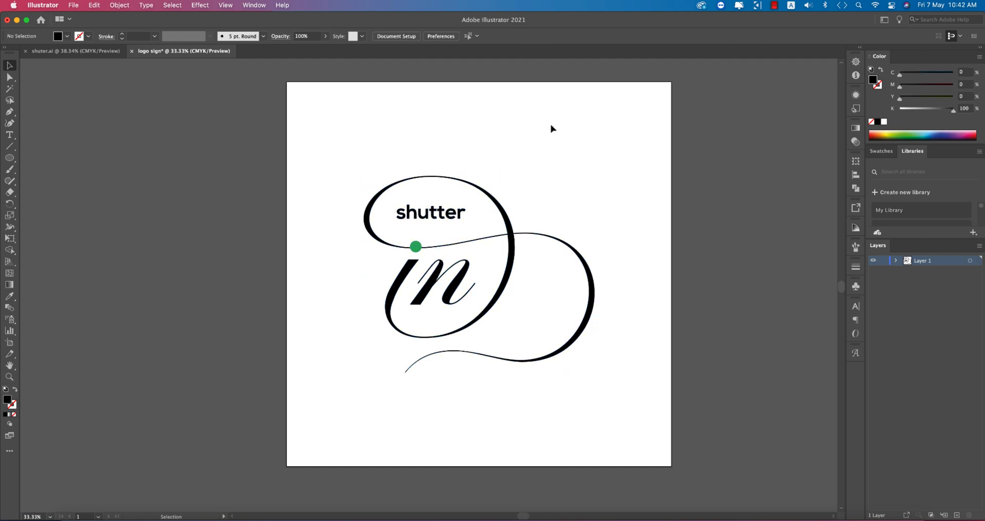
pyautogui.moveTo(577, 141)
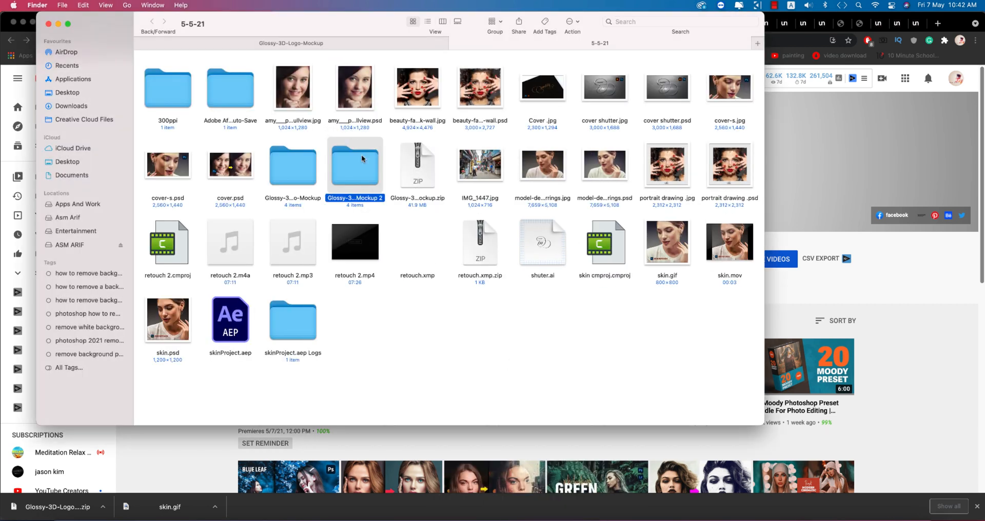
# - Open the mockup PSD from the Glossy-3D-Logo-Mockup 2 folder in Photoshop 2021
pyautogui.doubleClick(355, 165)
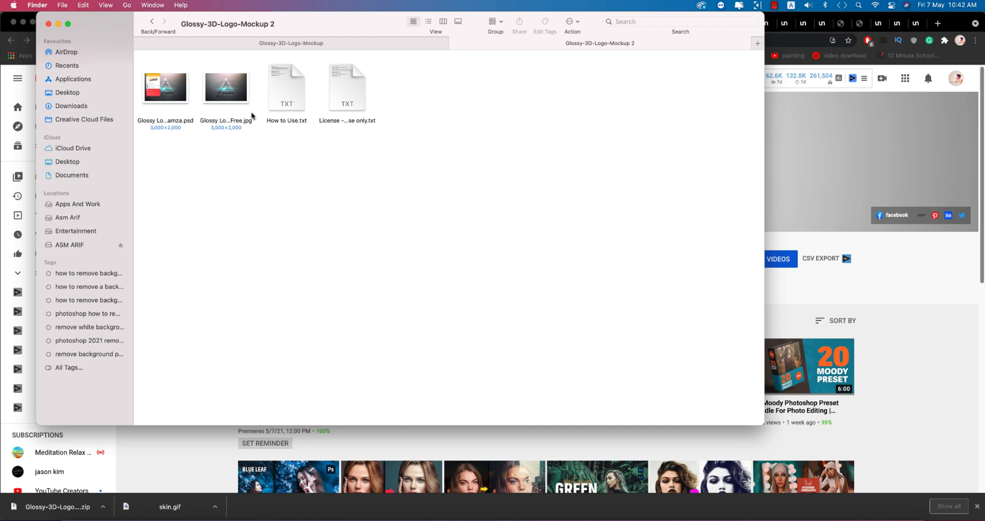
pyautogui.rightClick(165, 86)
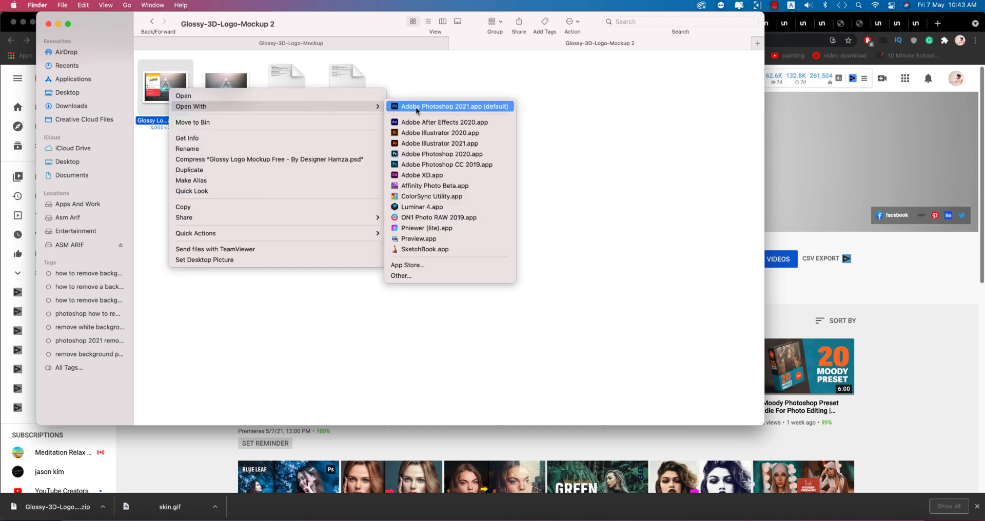
pyautogui.click(453, 106)
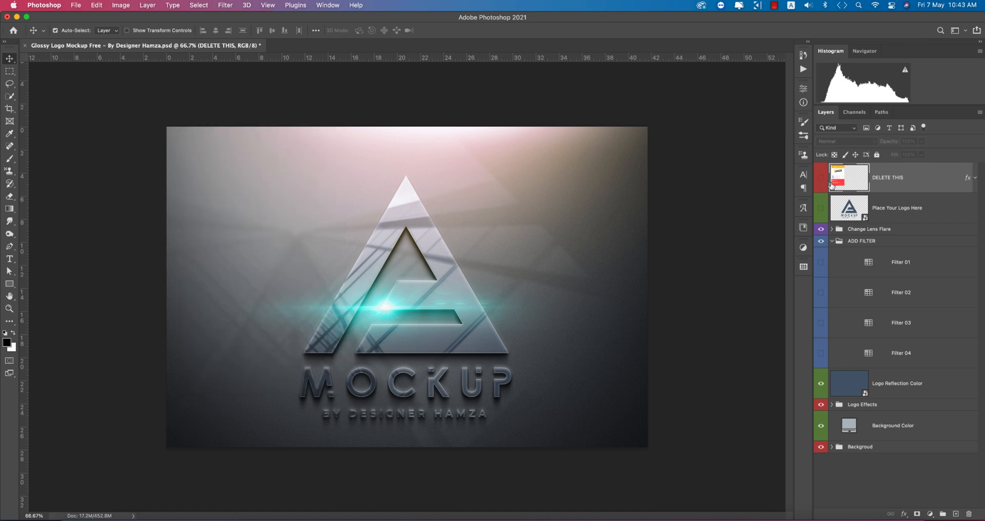
# - Paste the copied monogram into the Place Your Logo Here layer as a Smart Object
pyautogui.click(897, 207)
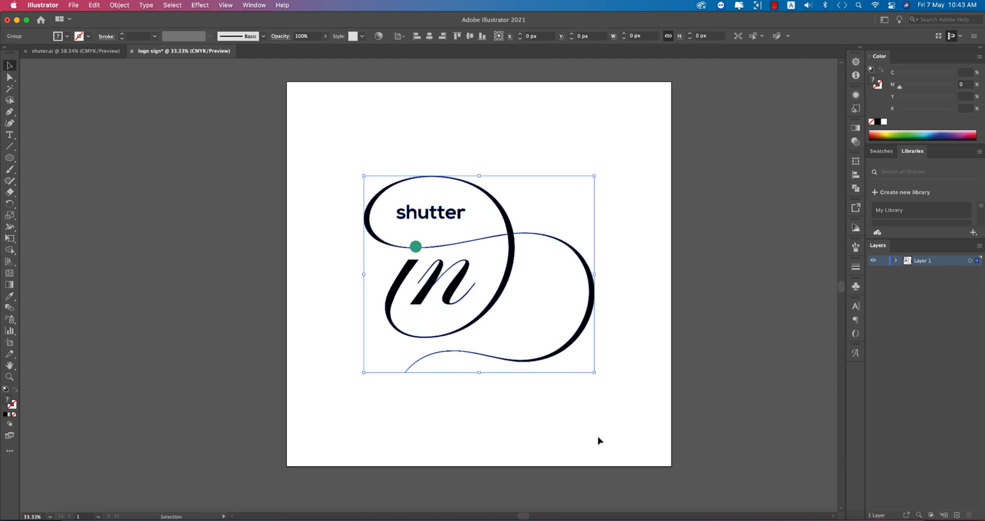
pyautogui.press('cmd+c')
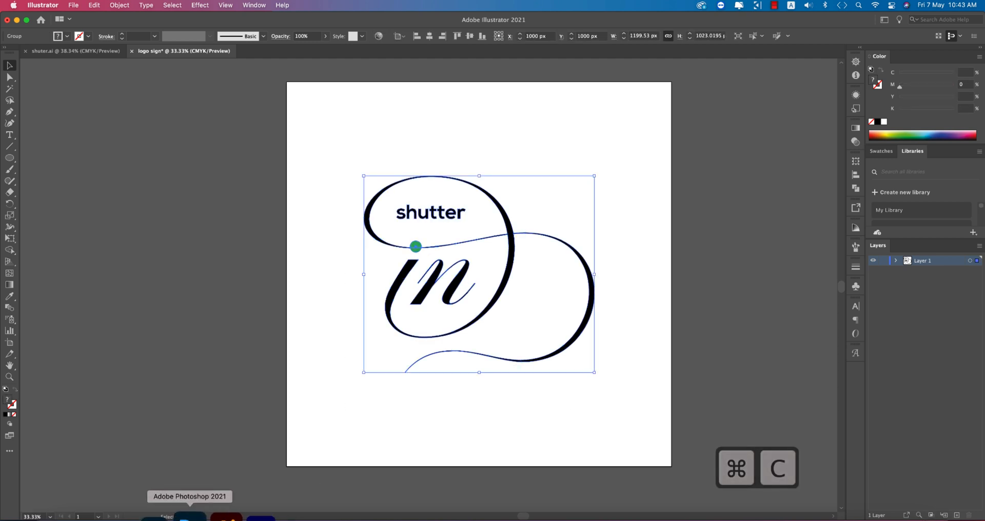
pyautogui.press('cmd+v')
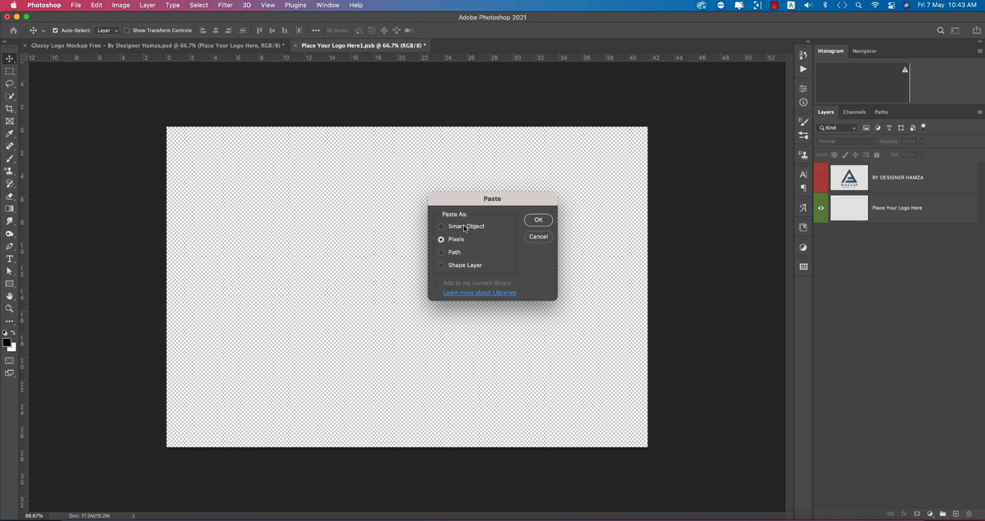
pyautogui.click(538, 220)
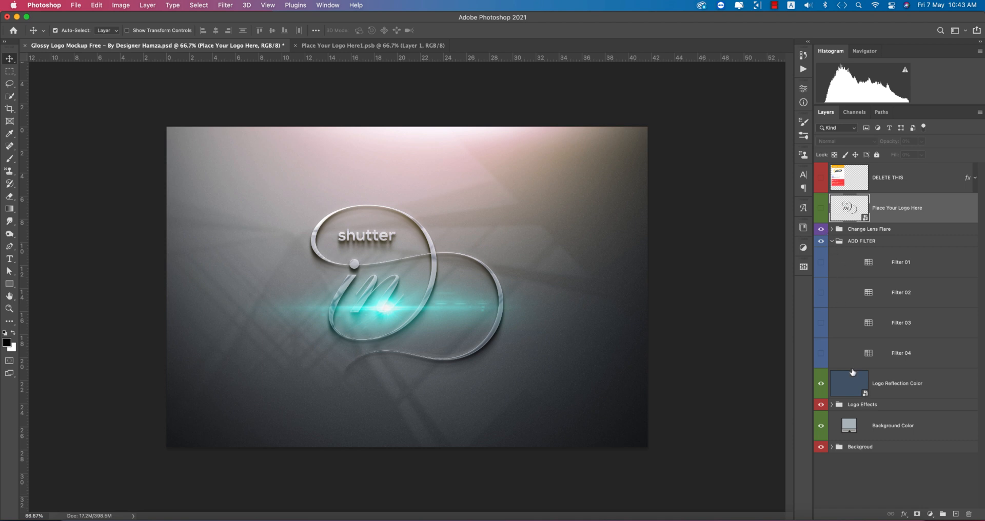
# - Set the lens flare fill to near-white and hide the warm-toned filter
pyautogui.click(831, 229)
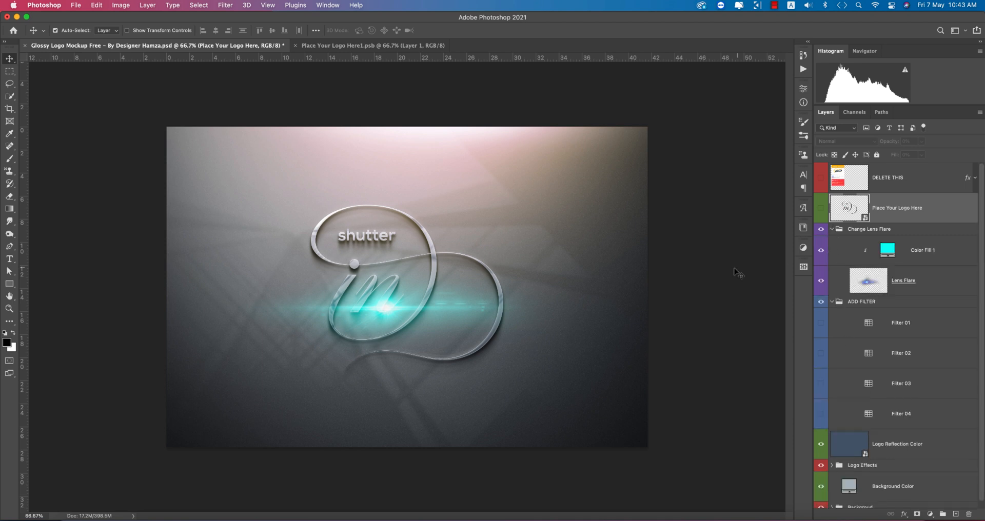
pyautogui.click(887, 250)
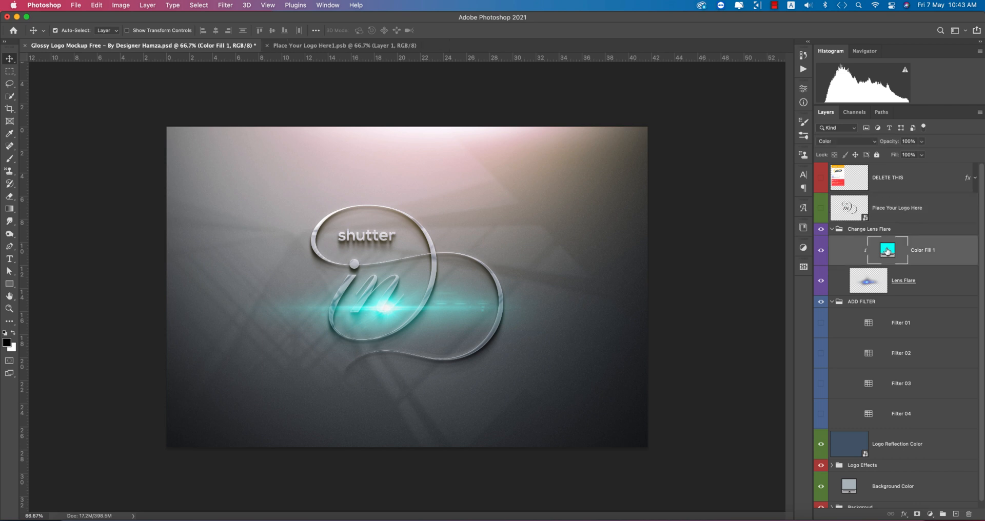
pyautogui.doubleClick(886, 249)
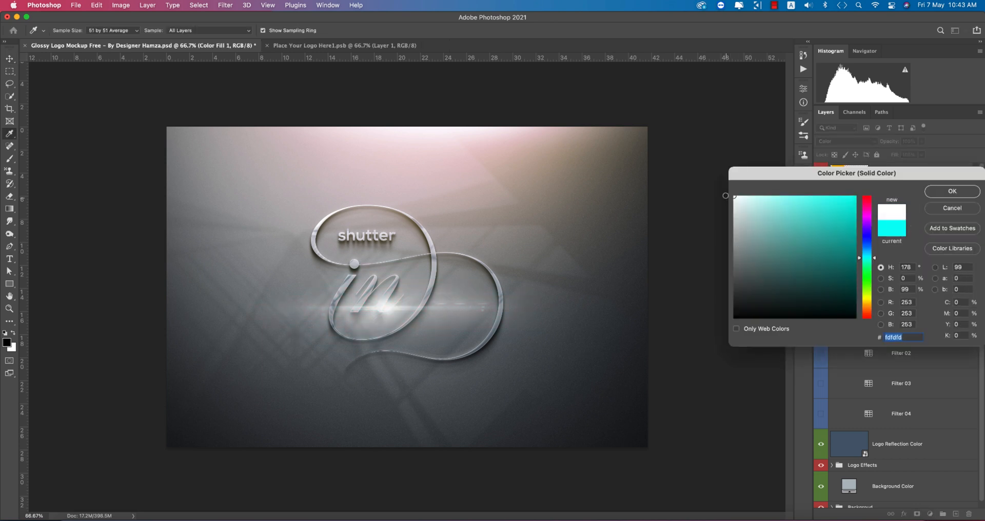
pyautogui.click(872, 184)
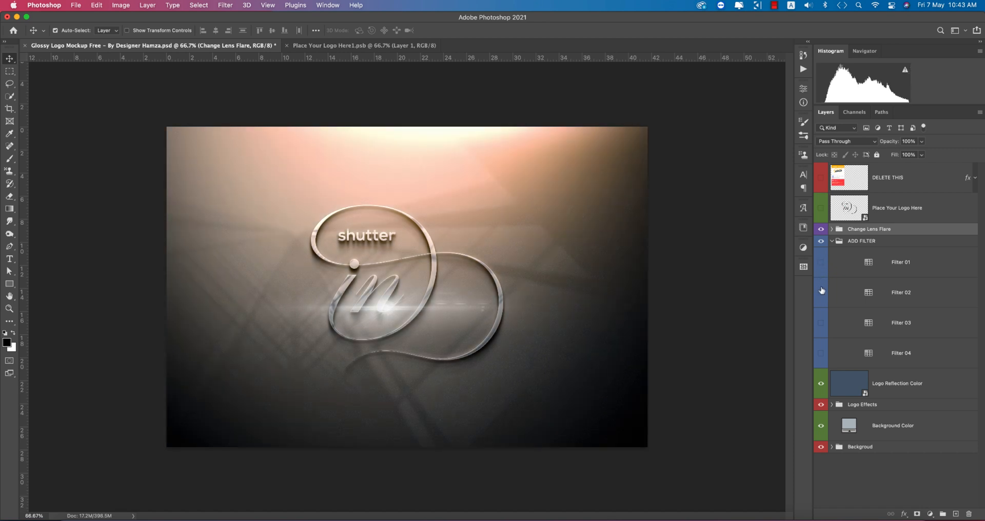
pyautogui.click(821, 292)
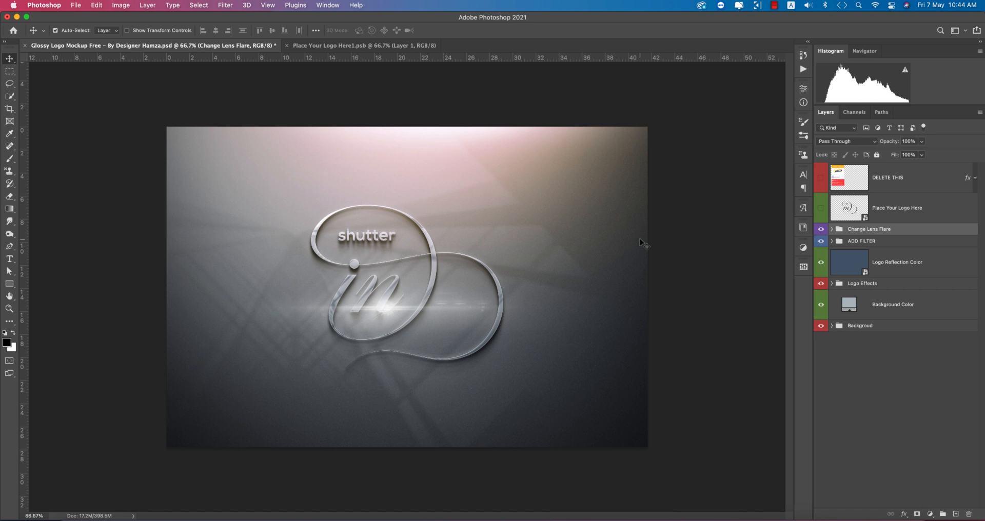
# - Save a copy of the mockup as a maximum-quality JPEG
pyautogui.press('cmd+s')
pyautogui.write('Glossy Logo')
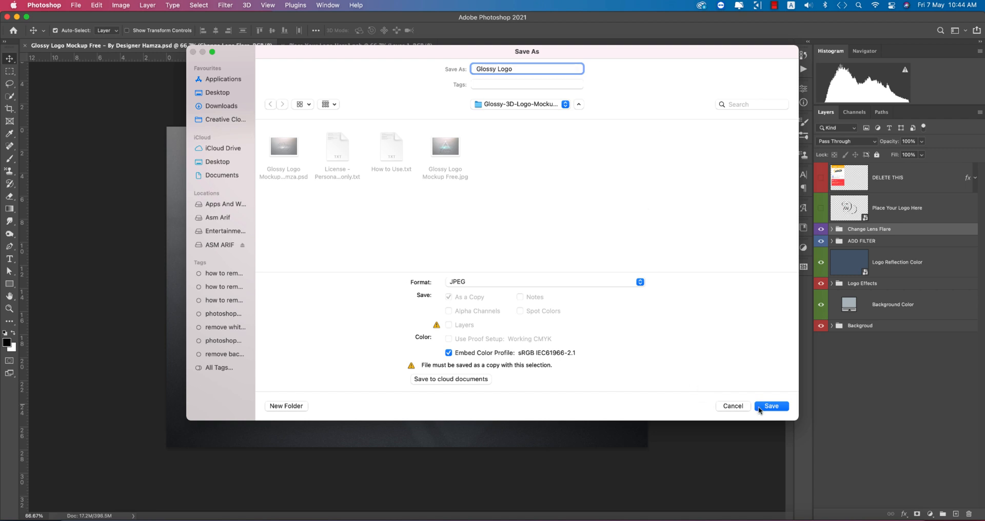
pyautogui.click(771, 406)
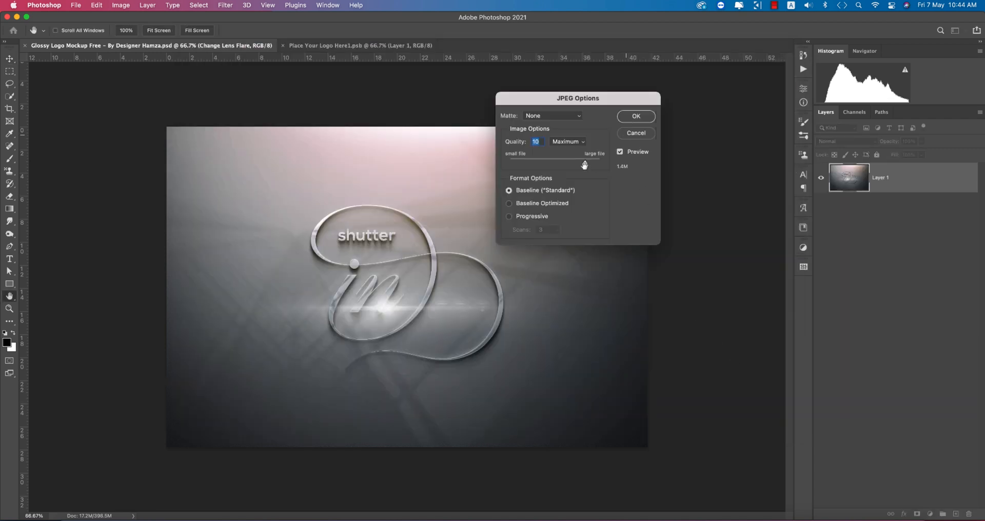
pyautogui.click(635, 116)
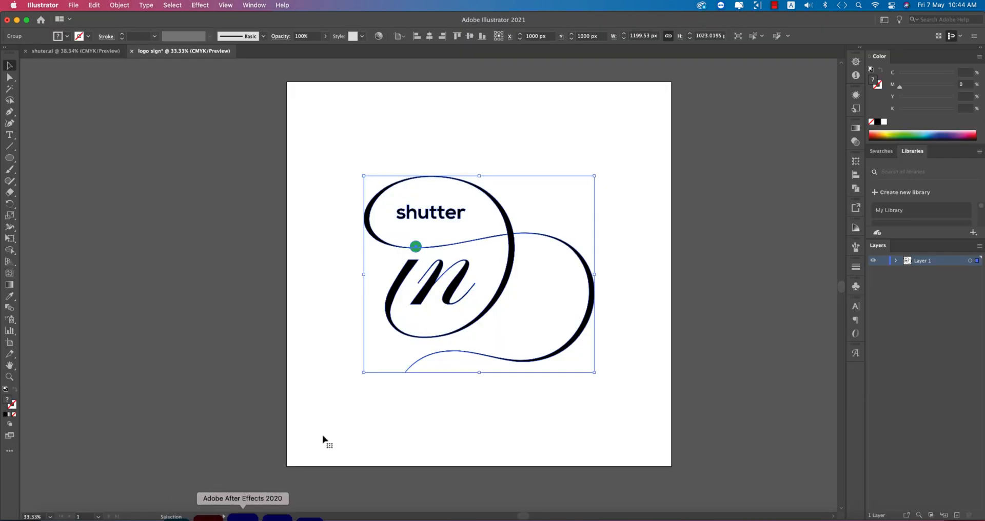
pyautogui.moveTo(598, 287)
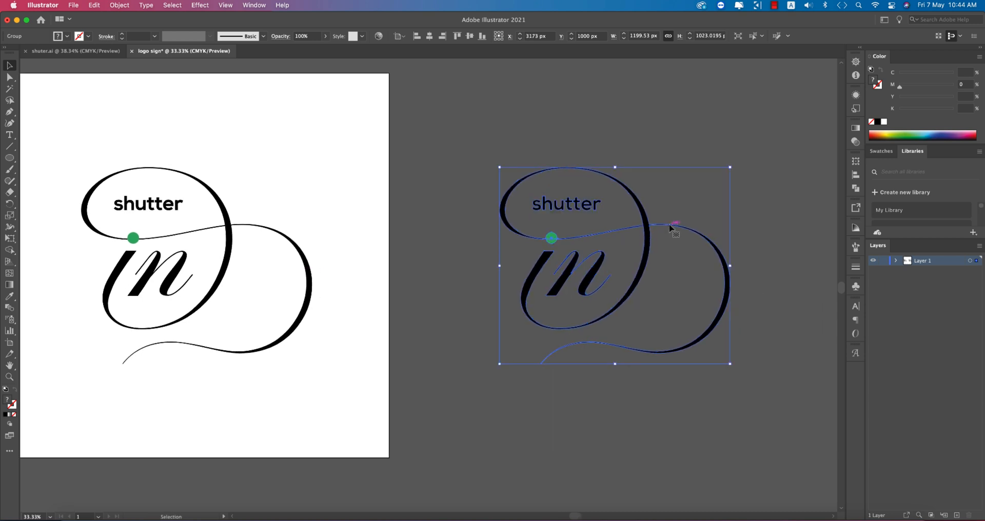
# - Duplicate the shutter monogram beside the artboard and recolour the copy white
pyautogui.rightClick(697, 239)
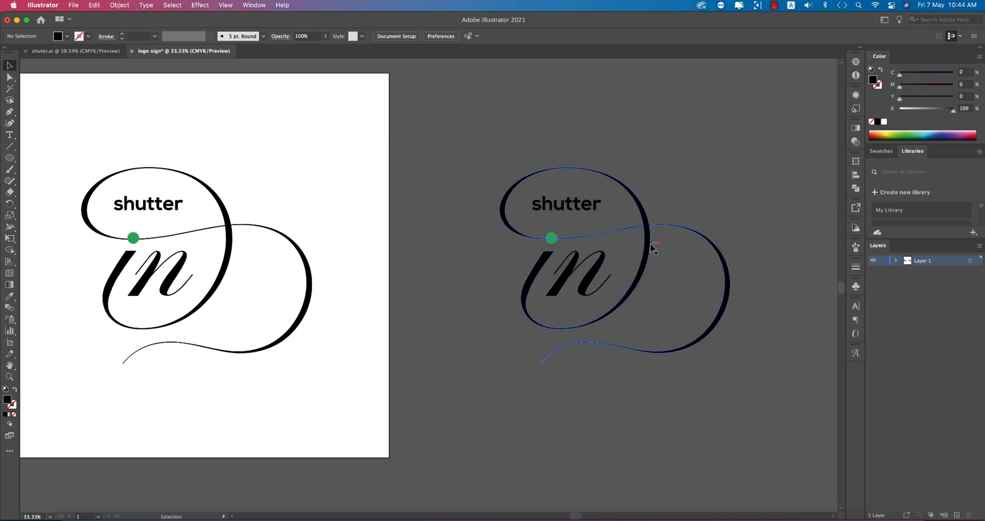
pyautogui.rightClick(576, 242)
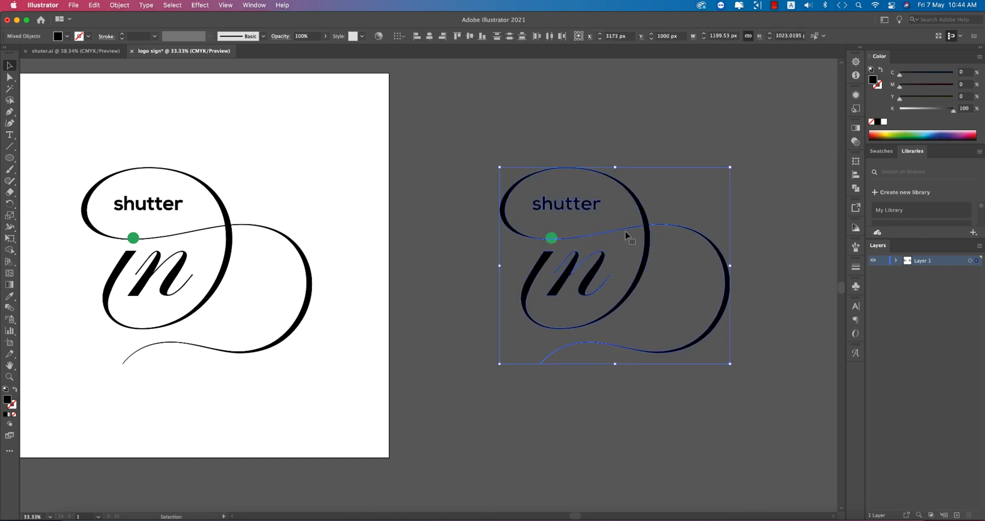
pyautogui.click(58, 36)
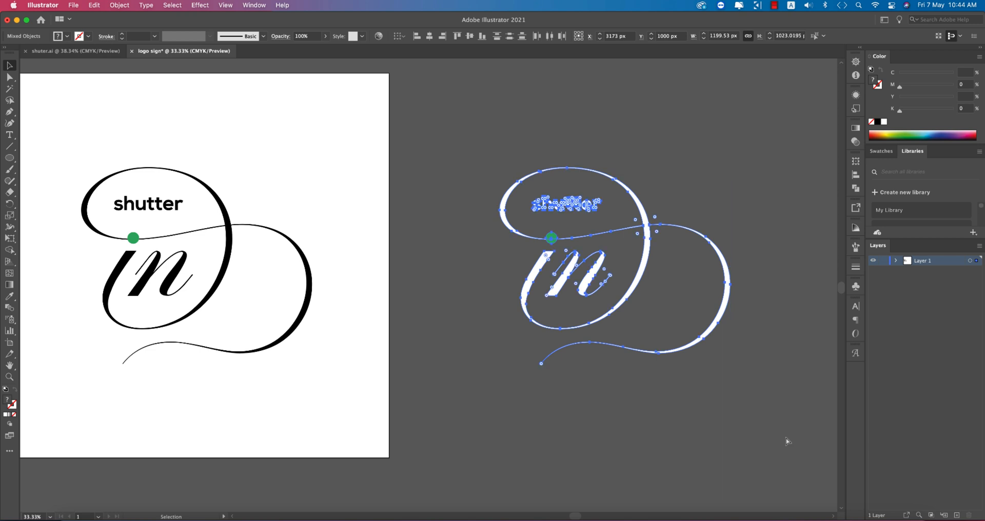
pyautogui.press('cmd+c')
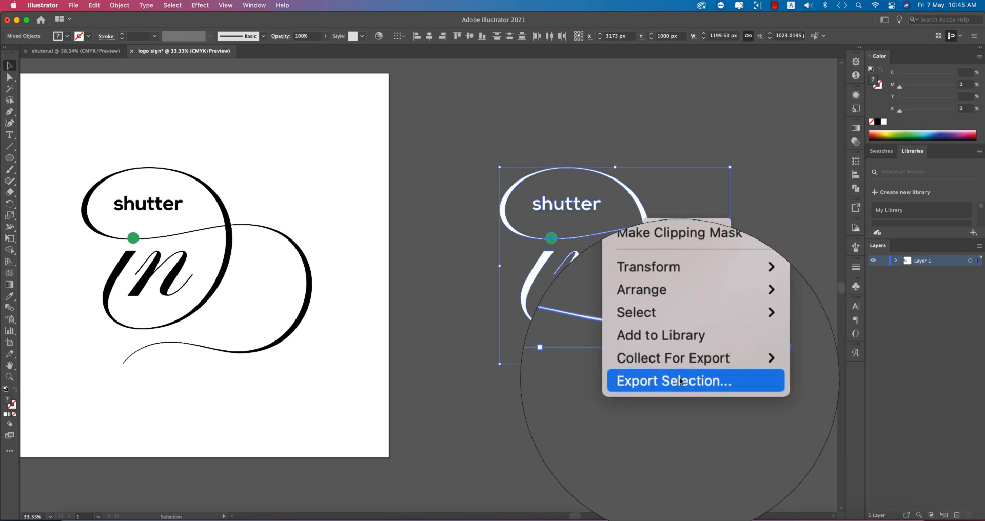
# - Export the white monogram copy with Export Selection as a renamed 300 ppi PNG asset
pyautogui.click(672, 381)
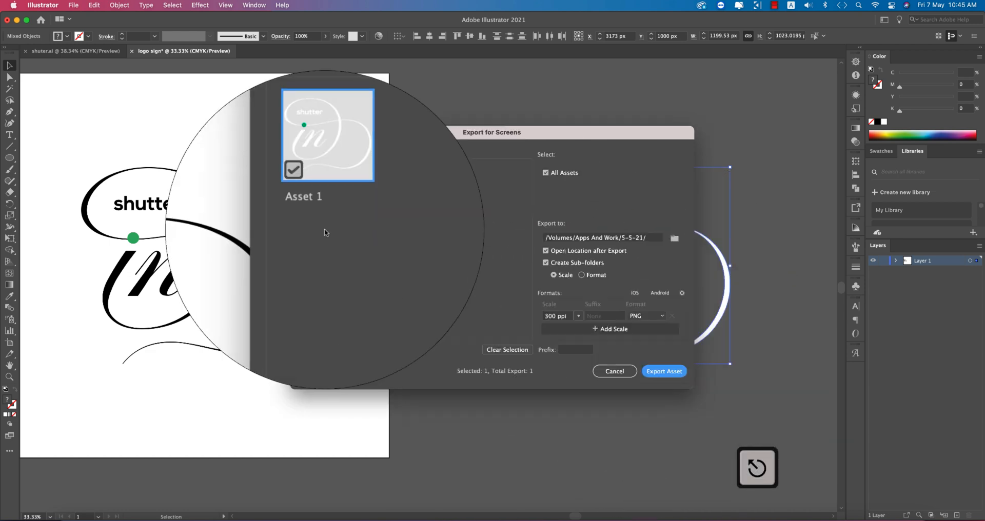
pyautogui.doubleClick(304, 196)
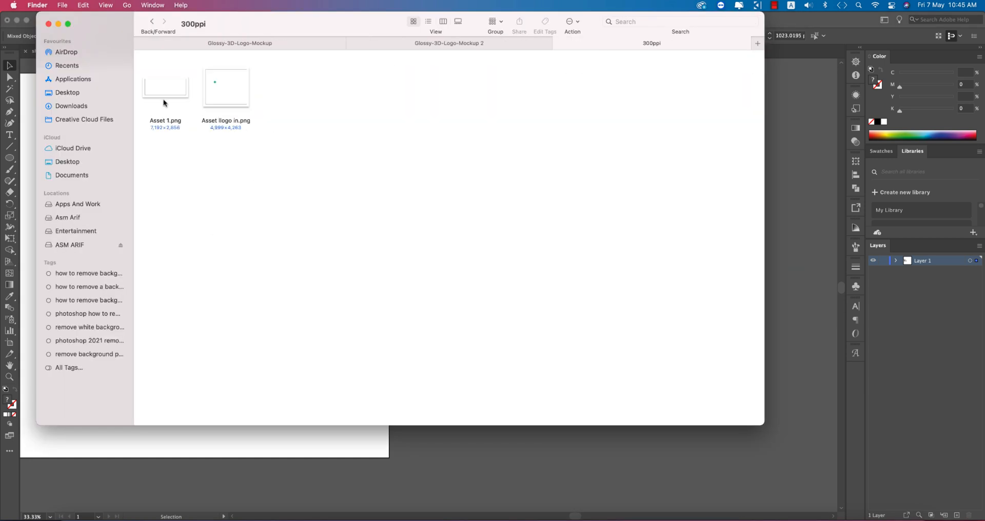
pyautogui.click(225, 86)
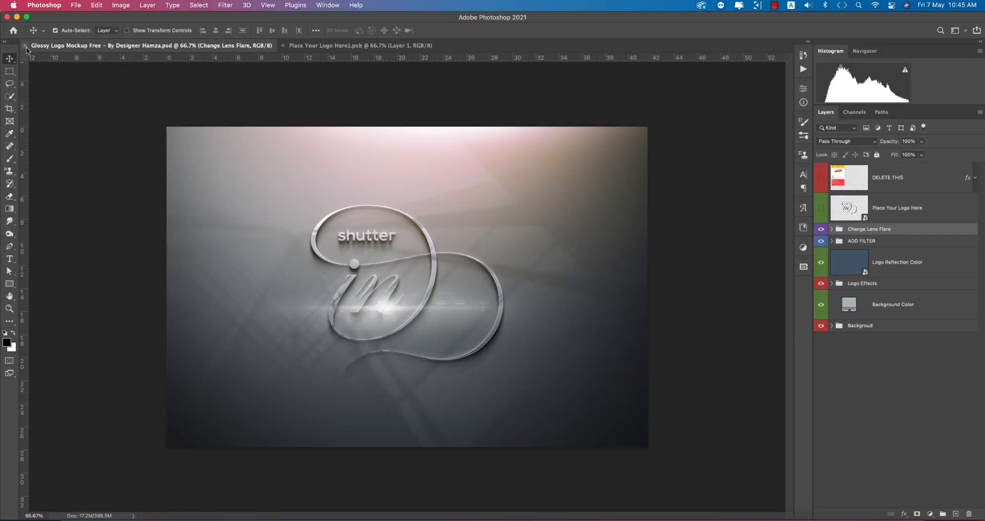
# - Close the glossy logo mockup, open the beanie portrait fitted to the window, and start placing a file
pyautogui.click(352, 45)
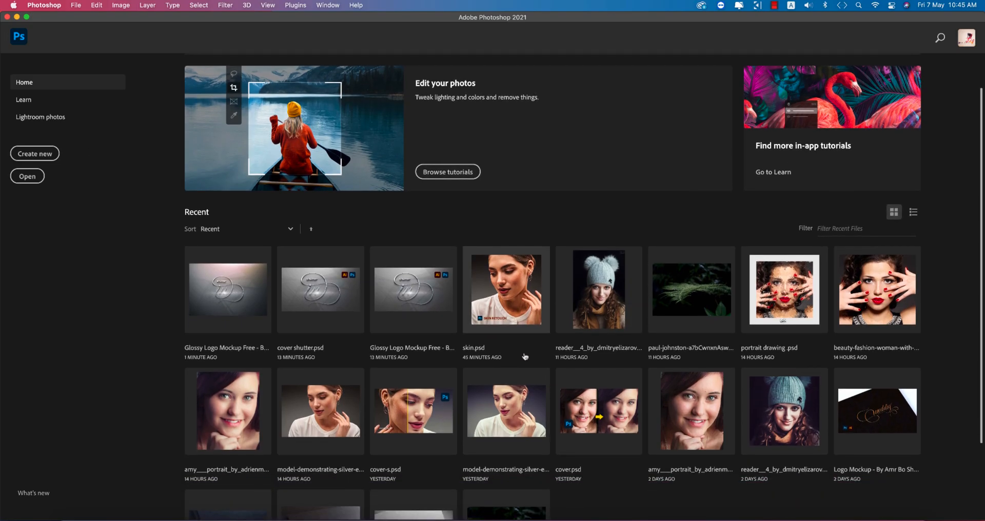
pyautogui.scroll(-3)
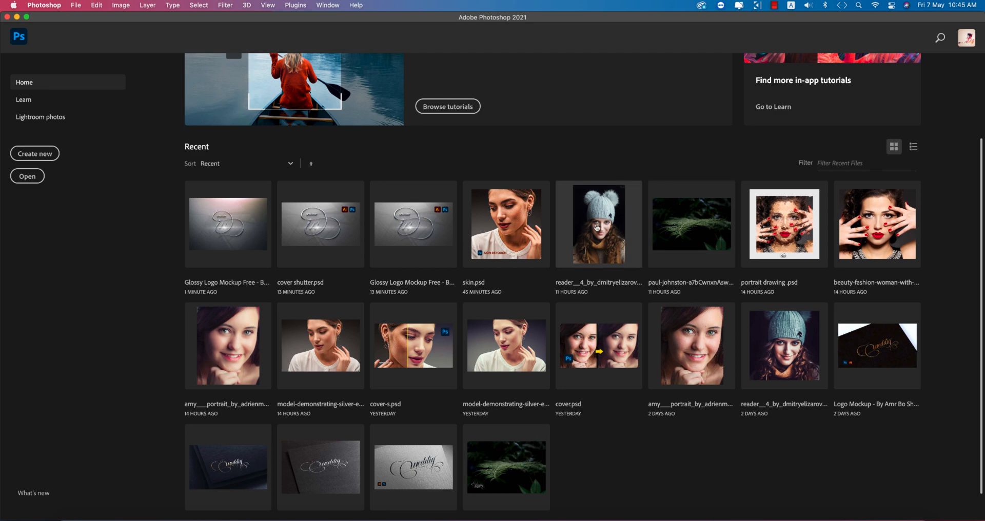
pyautogui.doubleClick(597, 224)
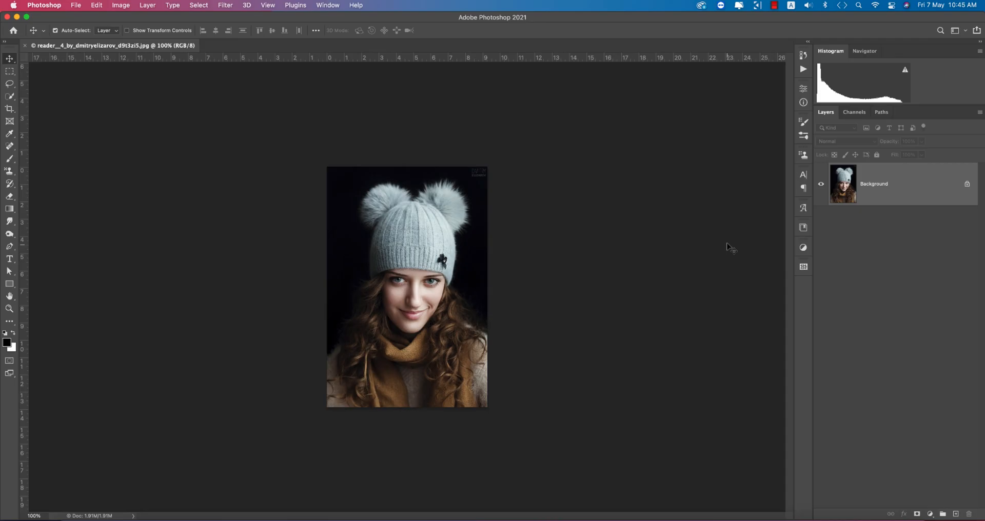
pyautogui.press('cmd+0')
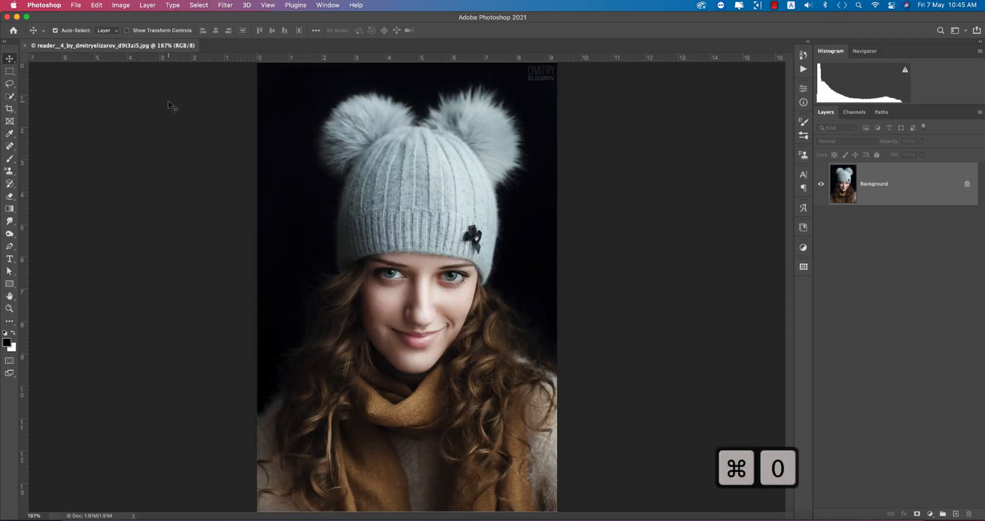
pyautogui.click(75, 5)
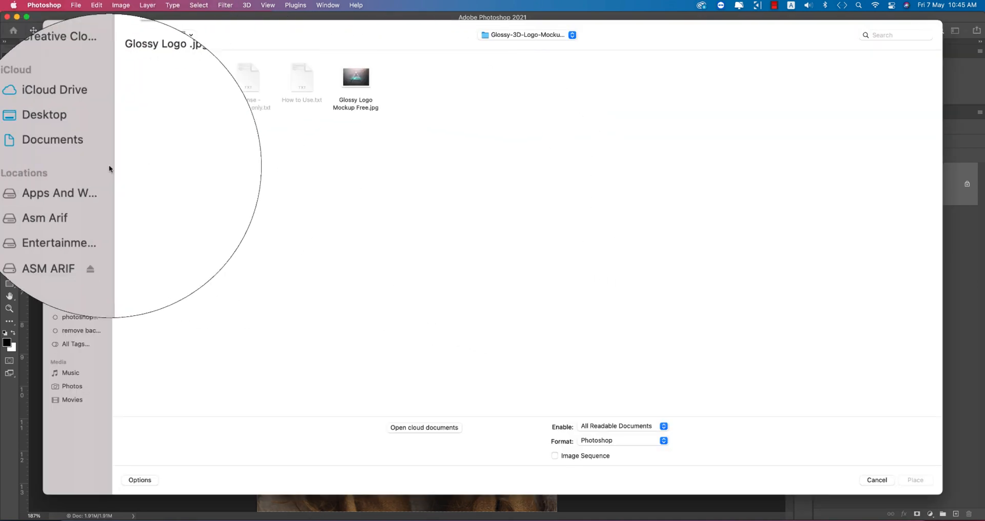
# - Place 'Asset llogo in.png' from Apps And Work > 5-5-21 > 300ppi onto the portrait
pyautogui.click(59, 193)
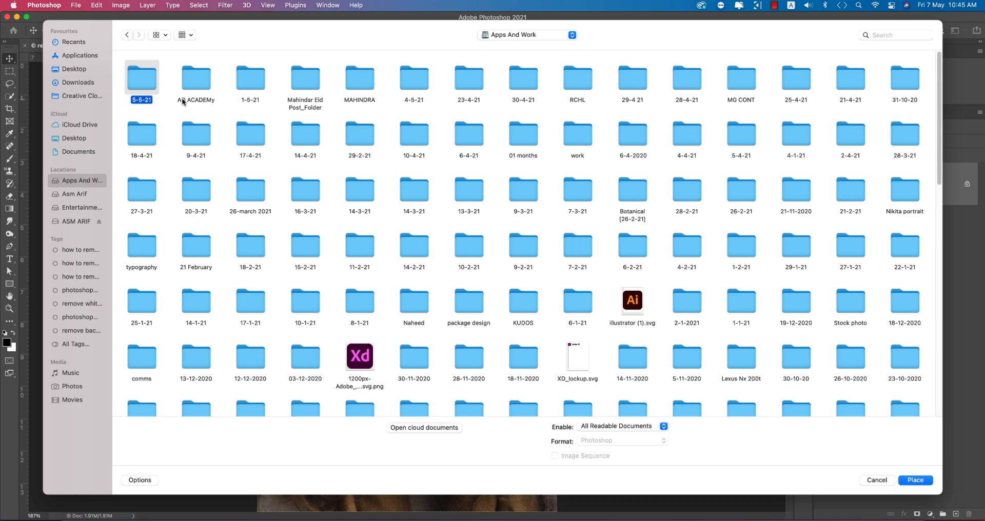
pyautogui.doubleClick(142, 74)
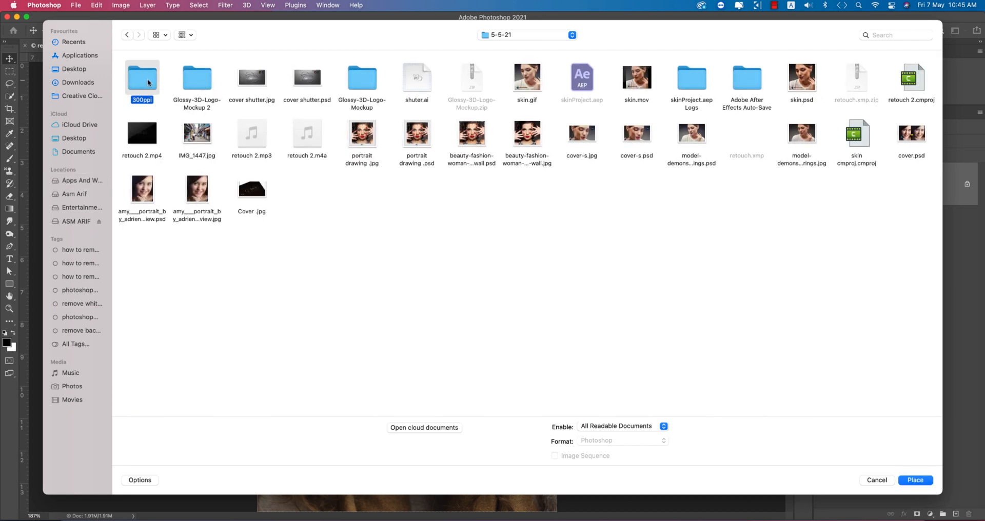
pyautogui.doubleClick(142, 78)
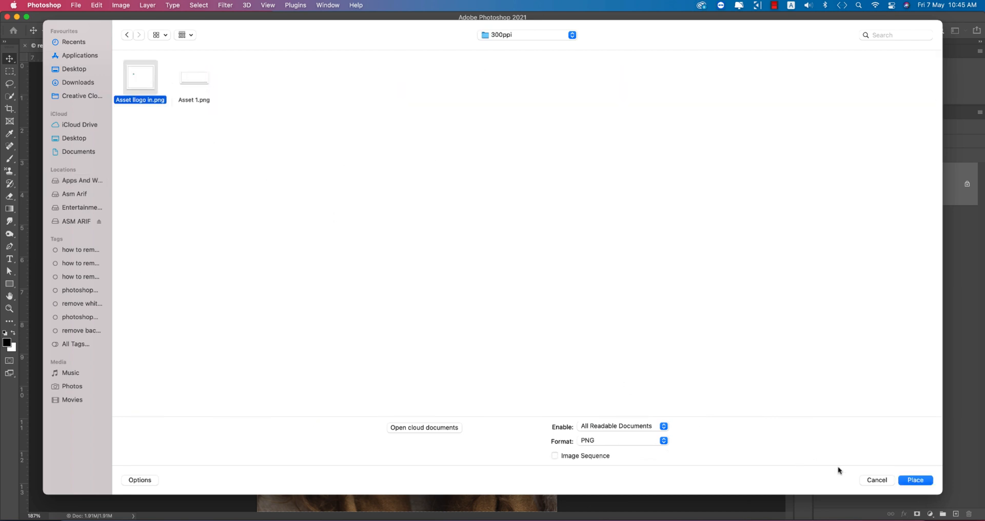
pyautogui.click(915, 480)
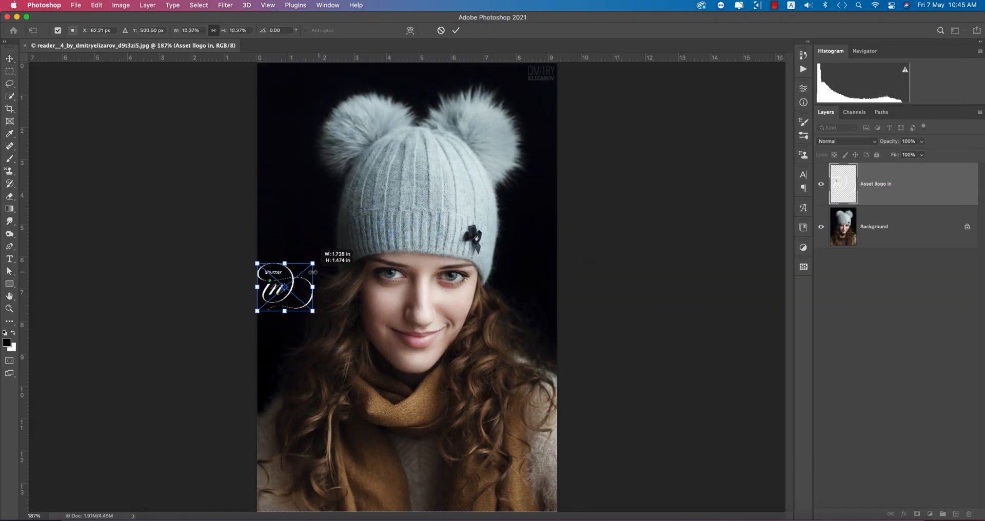
# - Drag the white monogram watermark around the photo into the top-left corner
pyautogui.moveTo(285, 289); pyautogui.dragTo(309, 475)
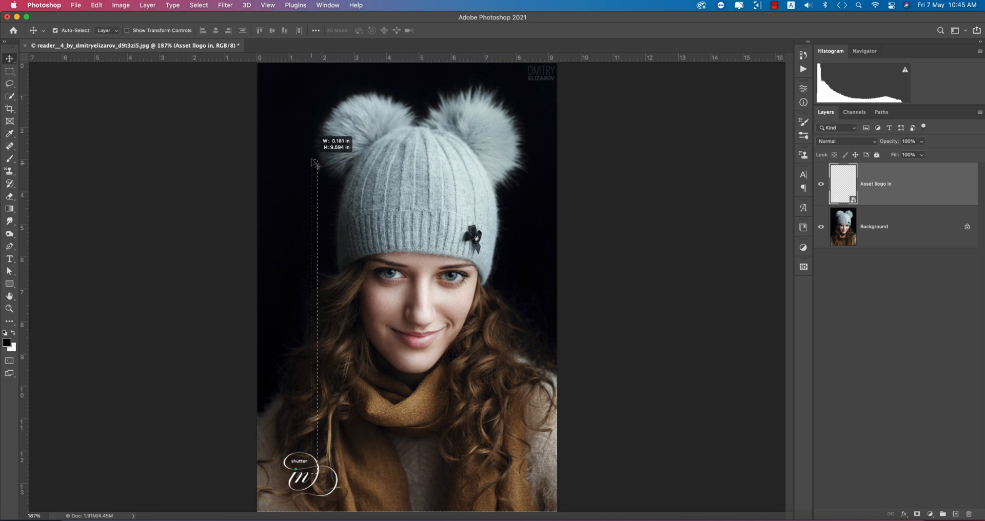
pyautogui.moveTo(308, 474); pyautogui.dragTo(302, 166)
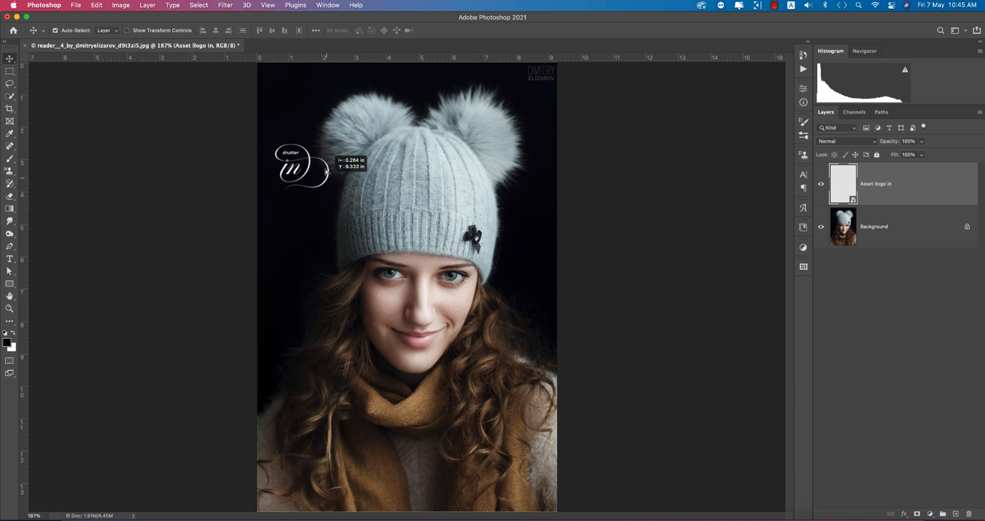
pyautogui.moveTo(302, 166); pyautogui.dragTo(503, 461)
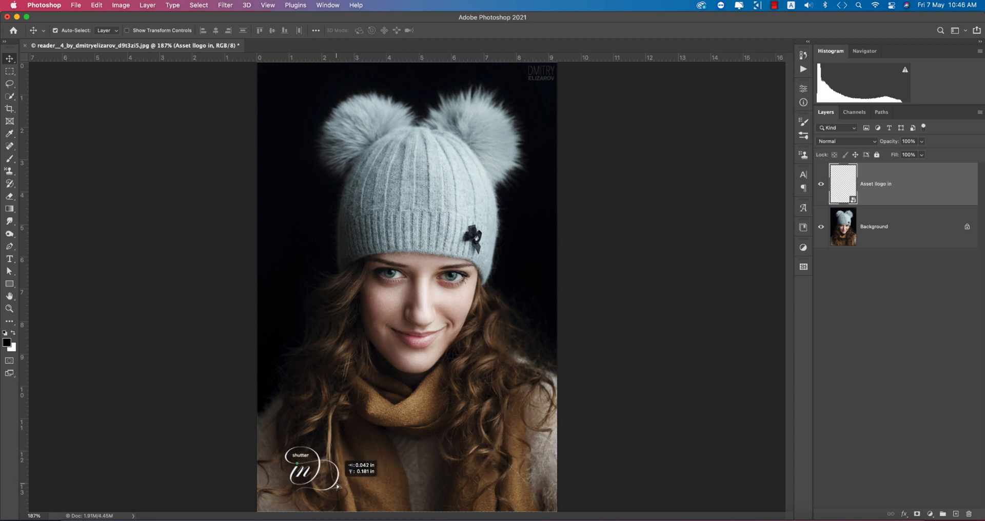
pyautogui.moveTo(320, 471); pyautogui.dragTo(302, 101)
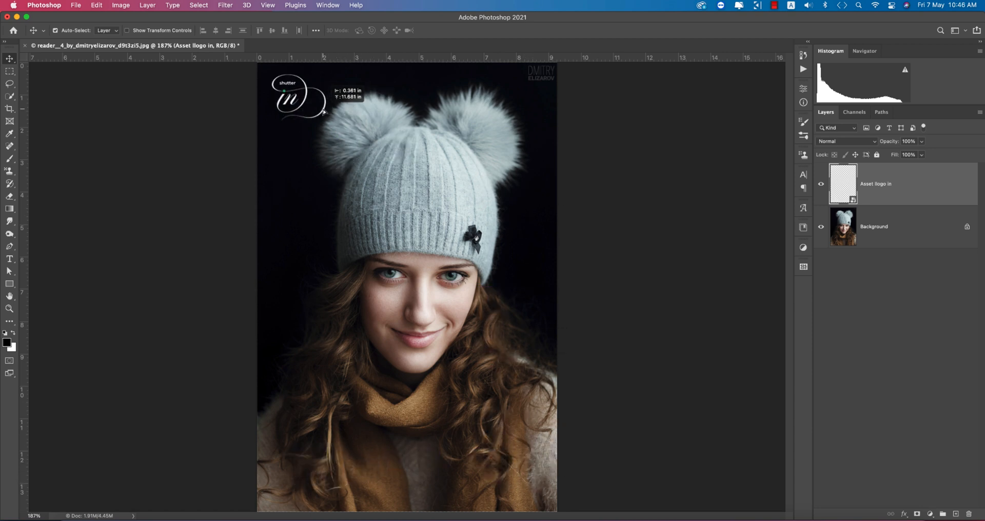
pyautogui.moveTo(299, 97); pyautogui.dragTo(307, 474)
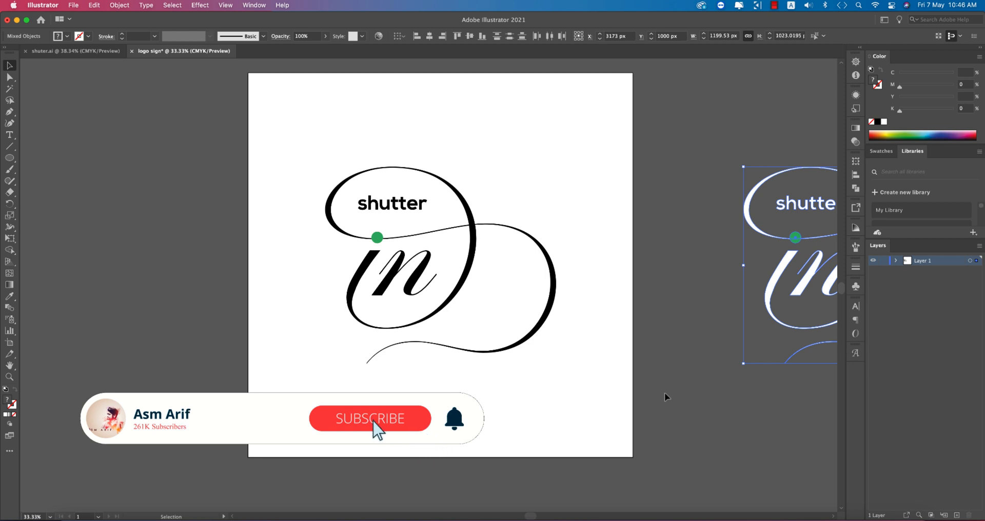
pyautogui.click(370, 418)
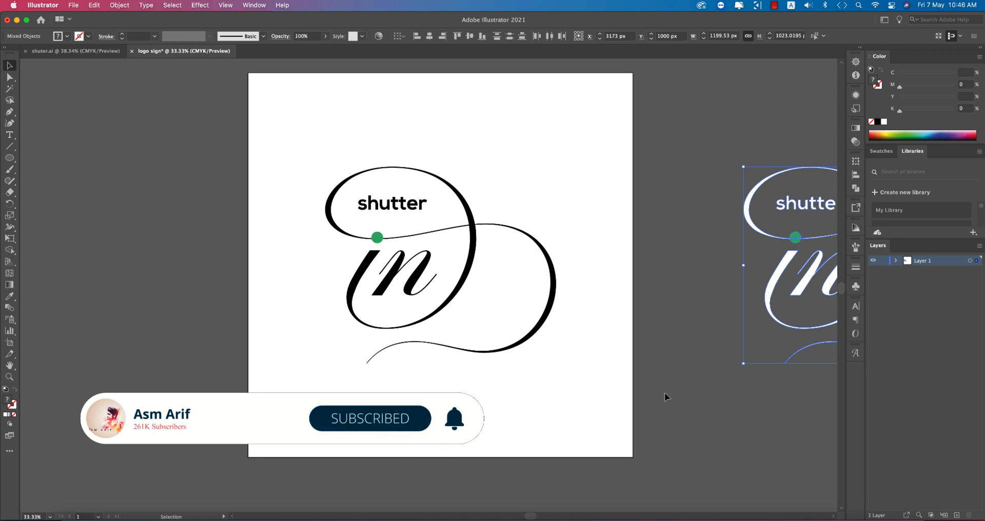